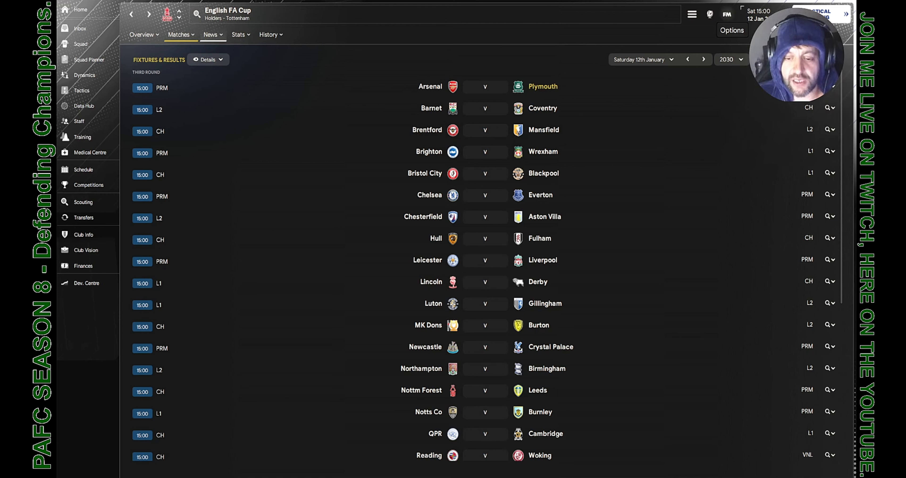
pyautogui.moveTo(492, 98)
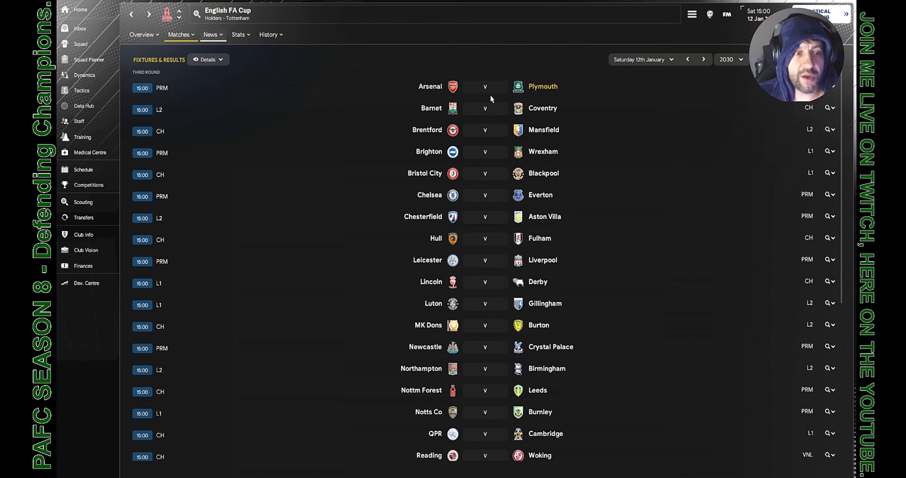
# Step: Show the fixture schedule with results and the upcoming FA Cup tie at Arsenal
pyautogui.click(83, 170)
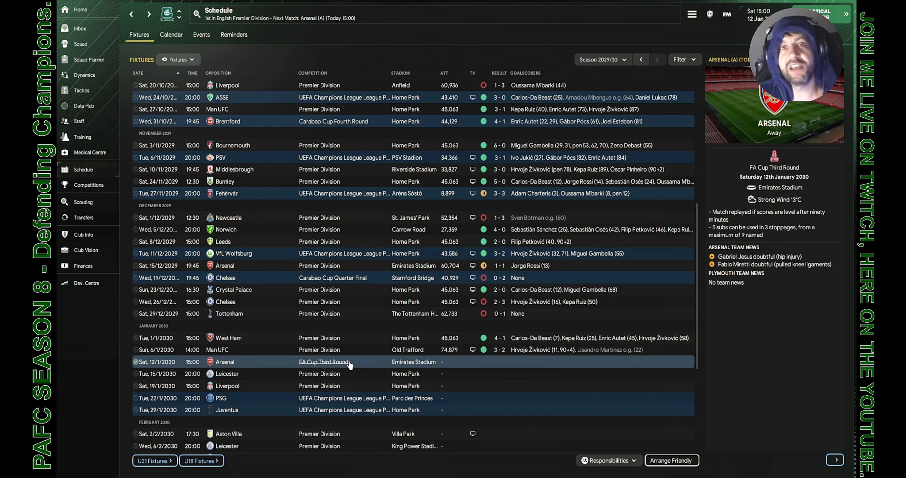
pyautogui.moveTo(484, 367)
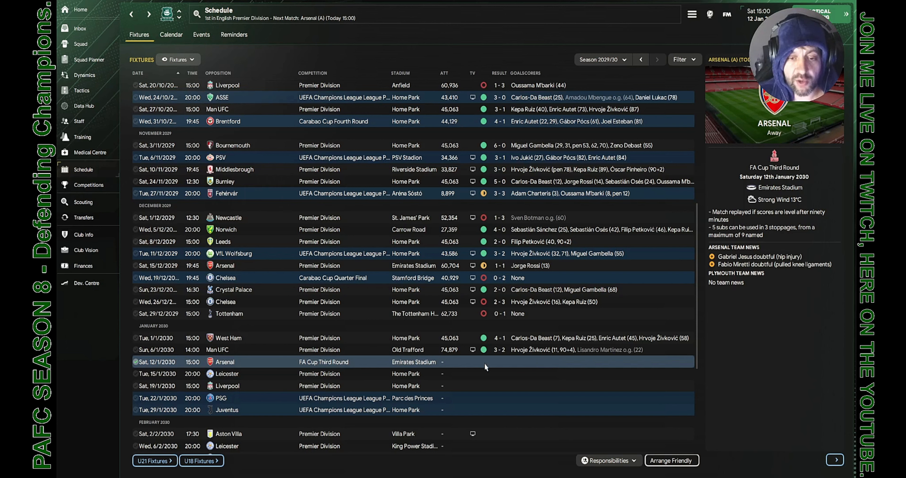
pyautogui.moveTo(478, 401)
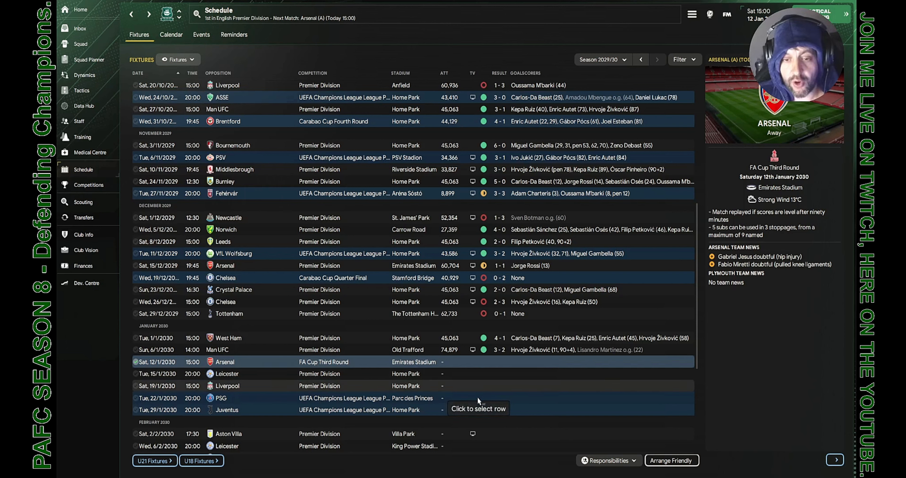
pyautogui.moveTo(474, 435)
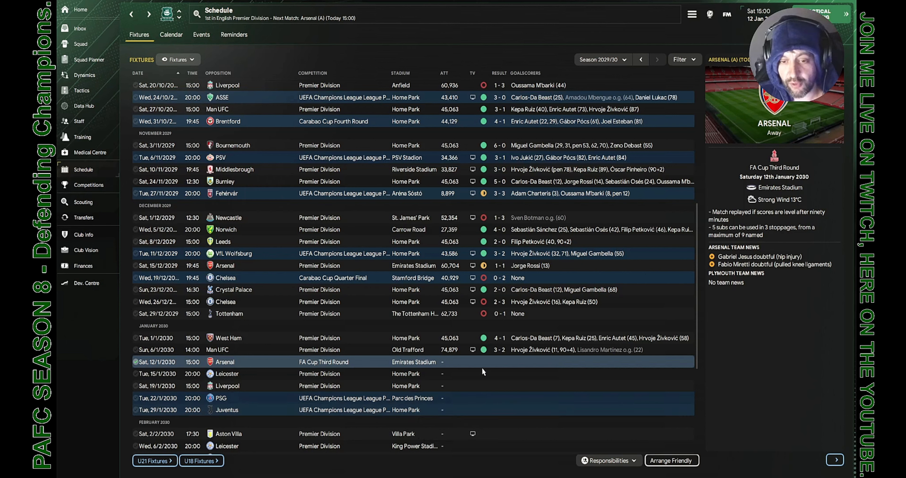
pyautogui.moveTo(472, 266)
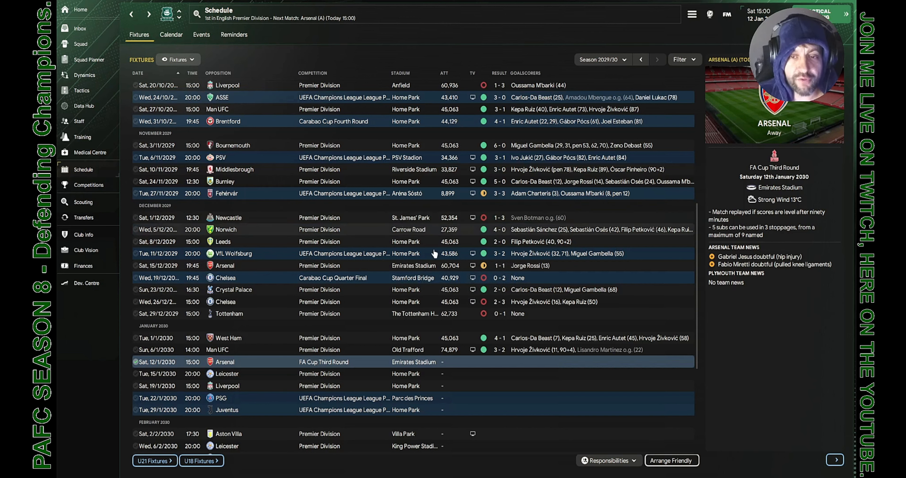
pyautogui.moveTo(509, 246)
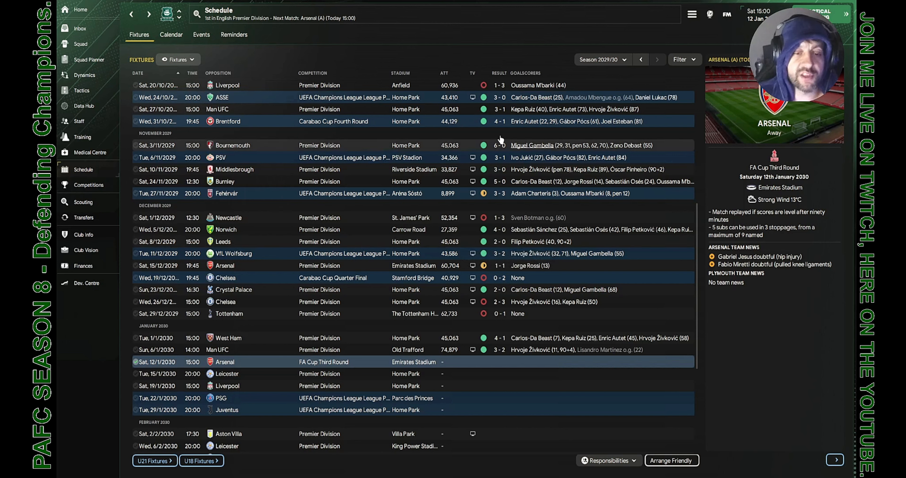
pyautogui.moveTo(259, 266)
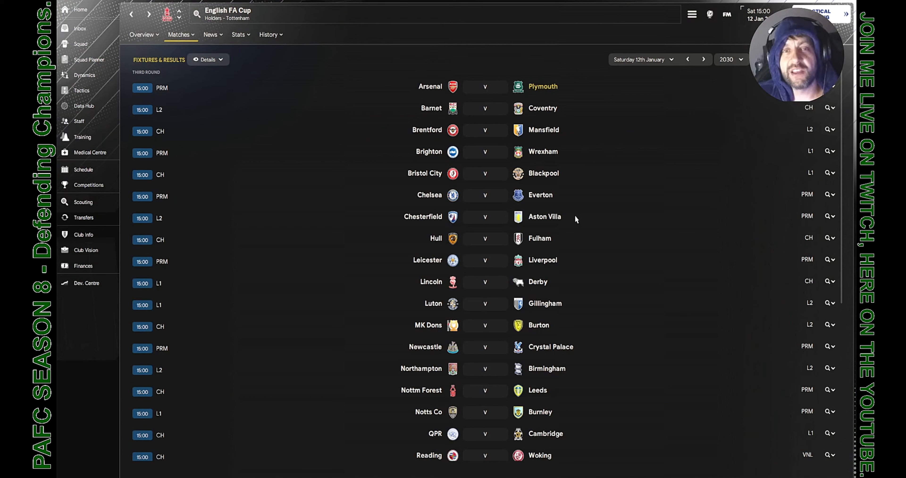
pyautogui.moveTo(599, 131)
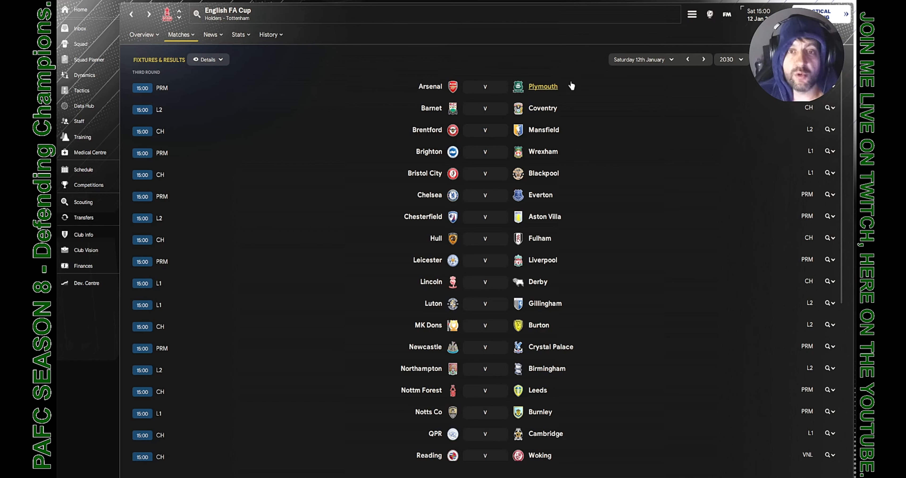
pyautogui.moveTo(599, 147)
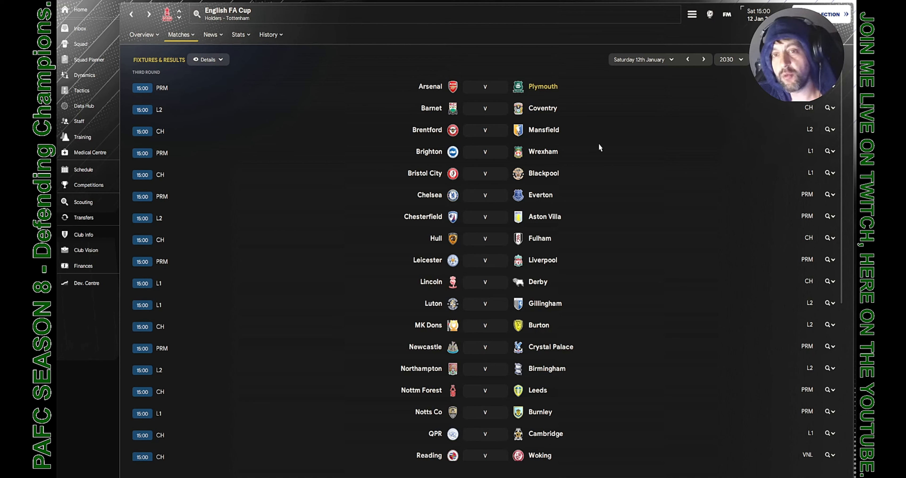
pyautogui.moveTo(666, 123)
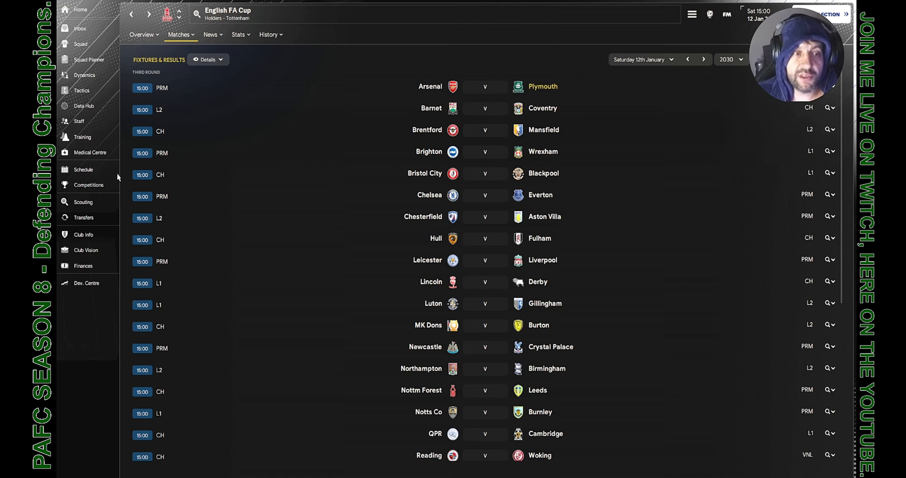
pyautogui.moveTo(87, 185)
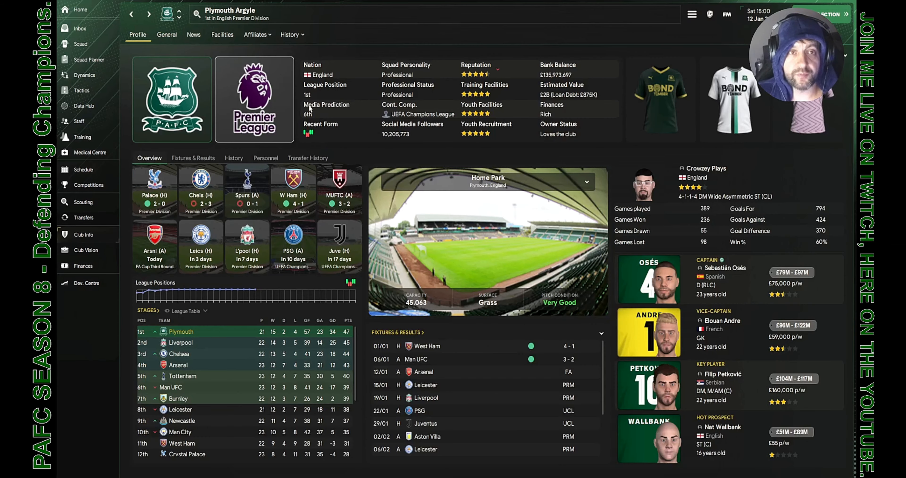
# Step: Show Plymouth Argyle's club history with honours and the league-position chart
pyautogui.click(289, 35)
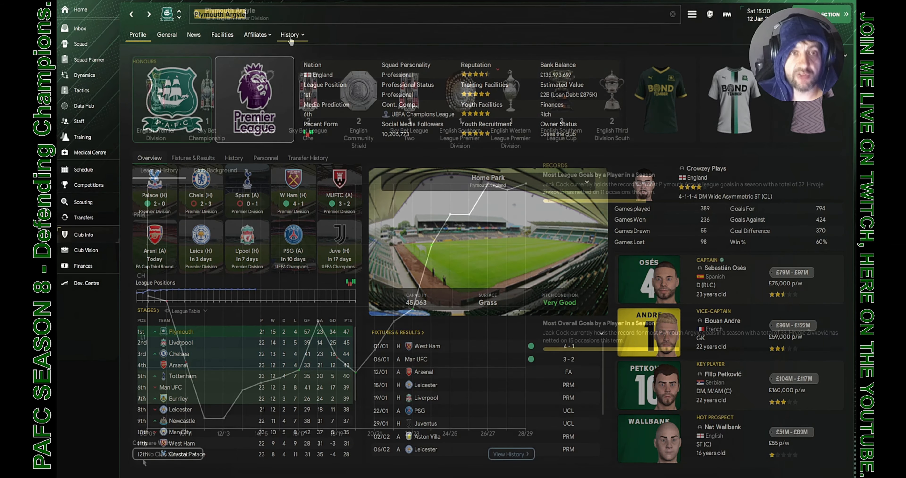
pyautogui.click(290, 34)
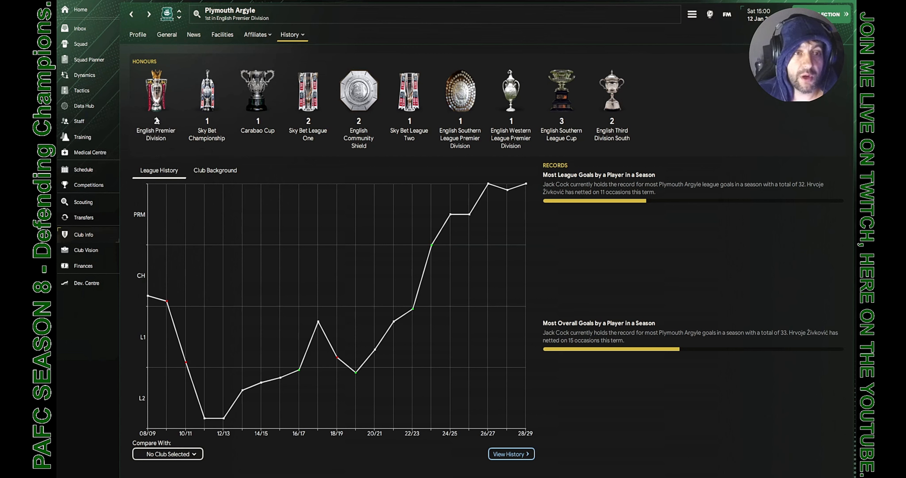
pyautogui.moveTo(155, 90)
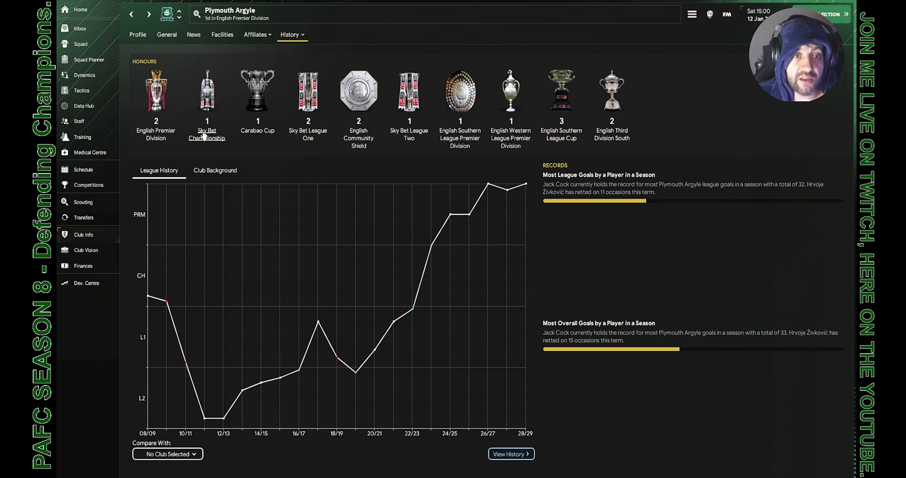
pyautogui.moveTo(206, 119)
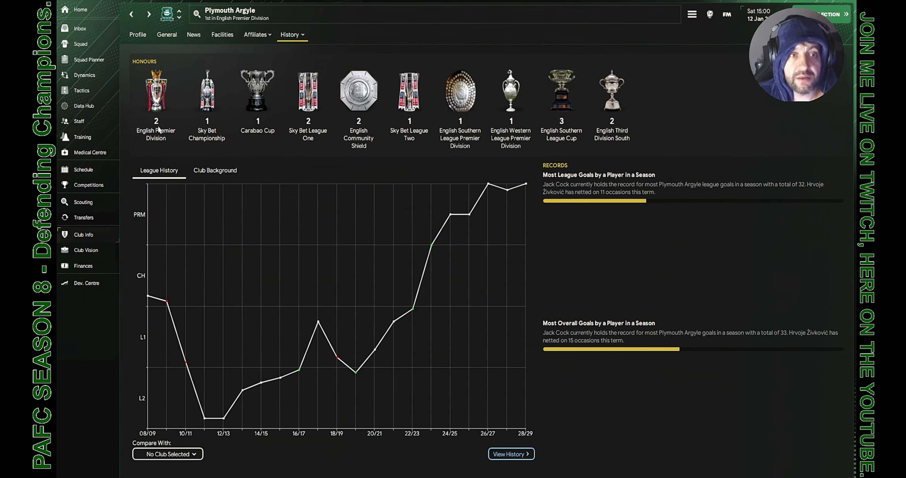
pyautogui.moveTo(230, 330)
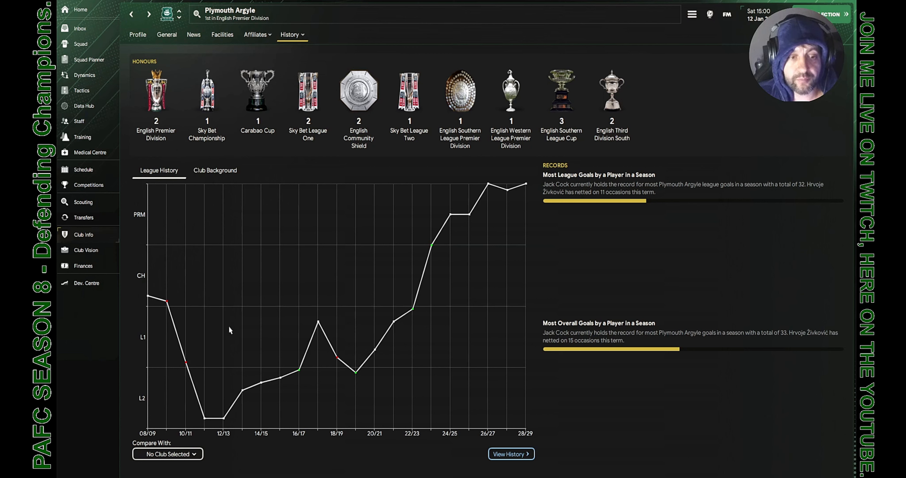
pyautogui.moveTo(359, 141)
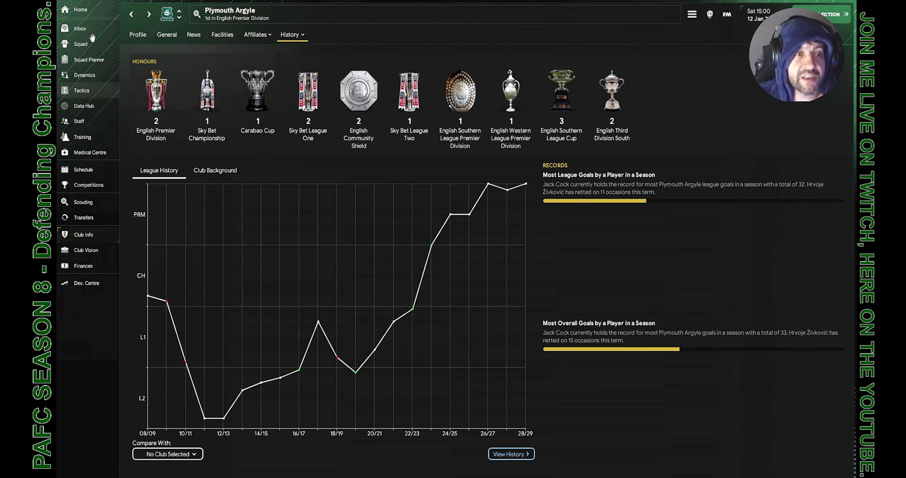
# Step: Show the first-team squad overview with positions, roles, ratings and wages
pyautogui.click(80, 44)
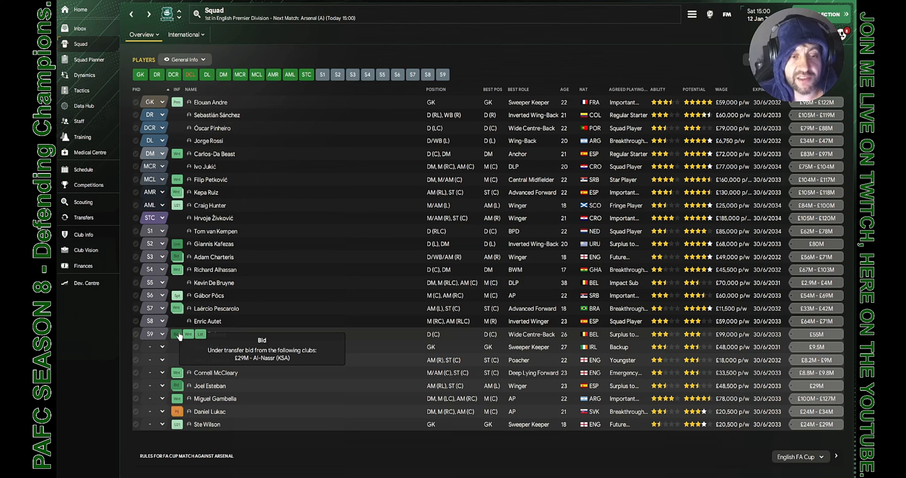
pyautogui.moveTo(456, 470)
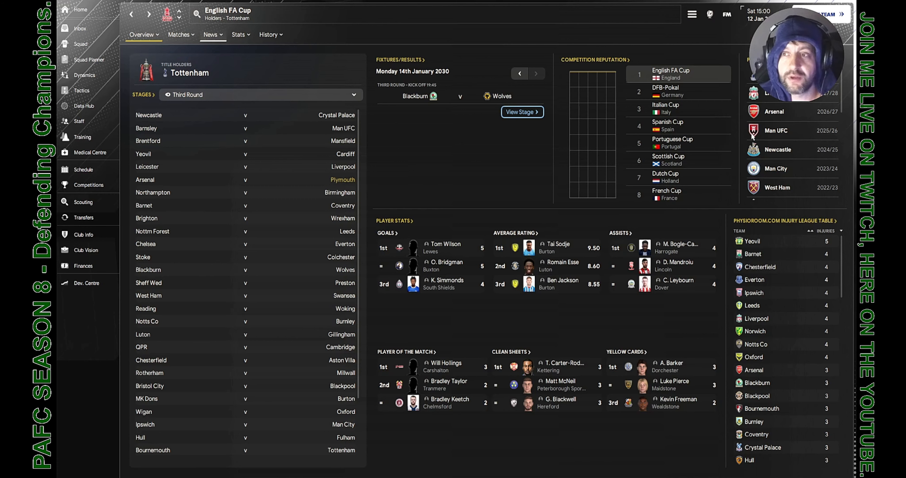
# Step: Choose the Profile view from the English FA Cup overview dropdown
pyautogui.click(142, 35)
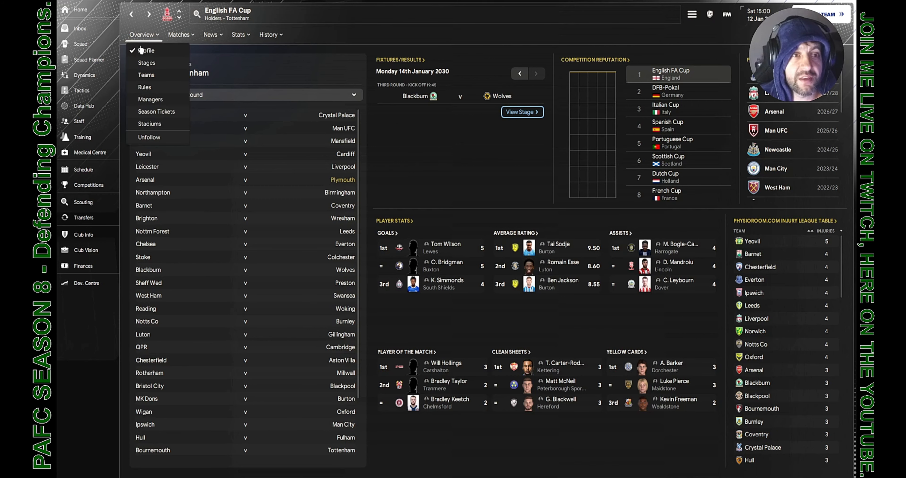
pyautogui.click(146, 62)
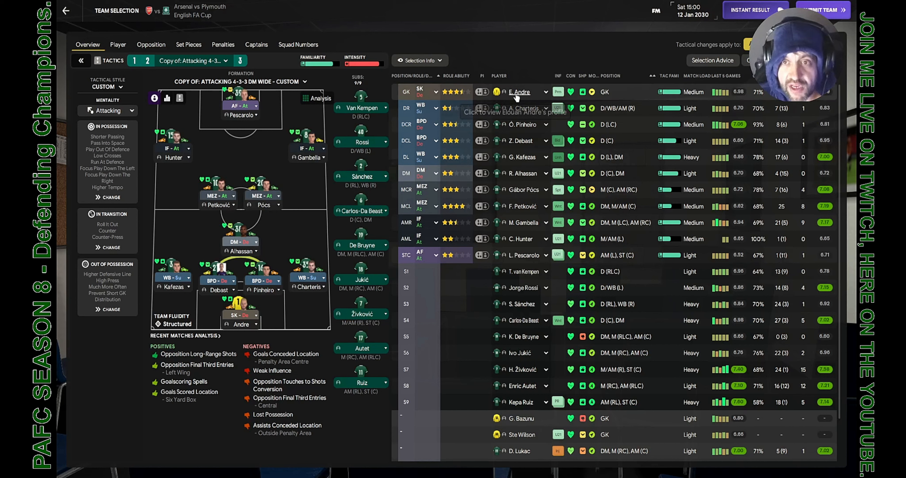
pyautogui.moveTo(525, 124)
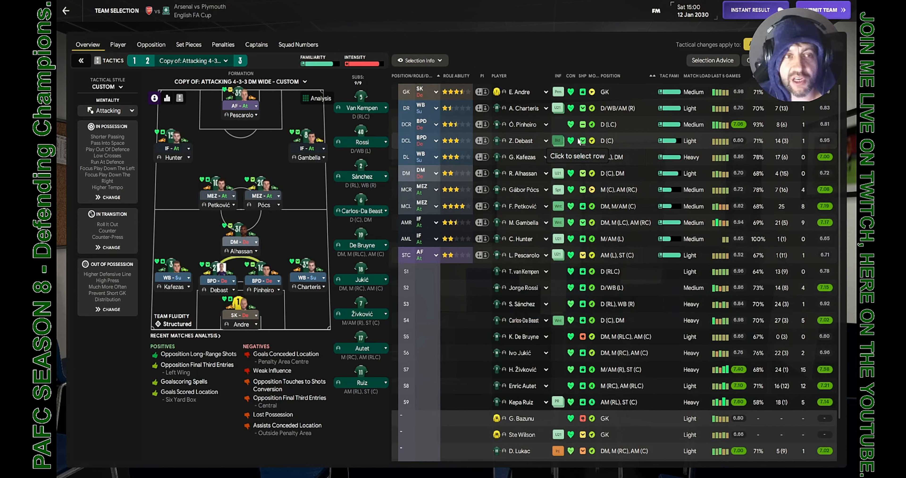
pyautogui.moveTo(523, 173)
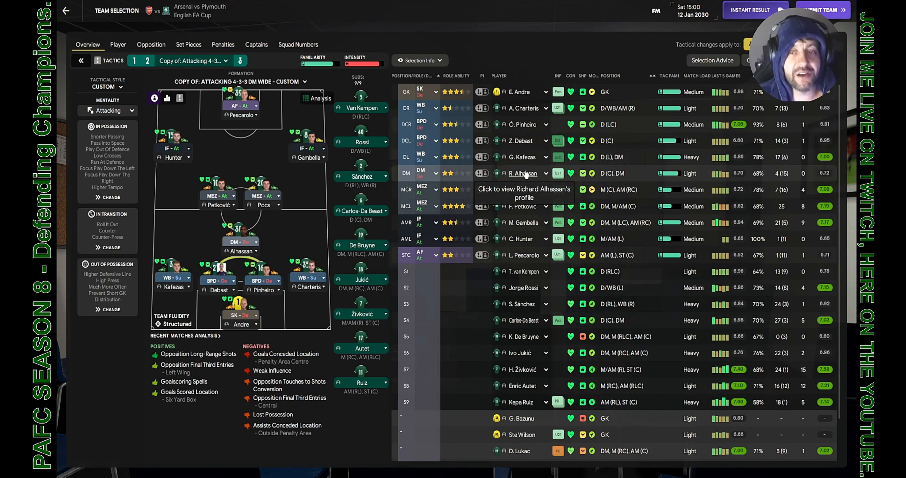
pyautogui.moveTo(526, 157)
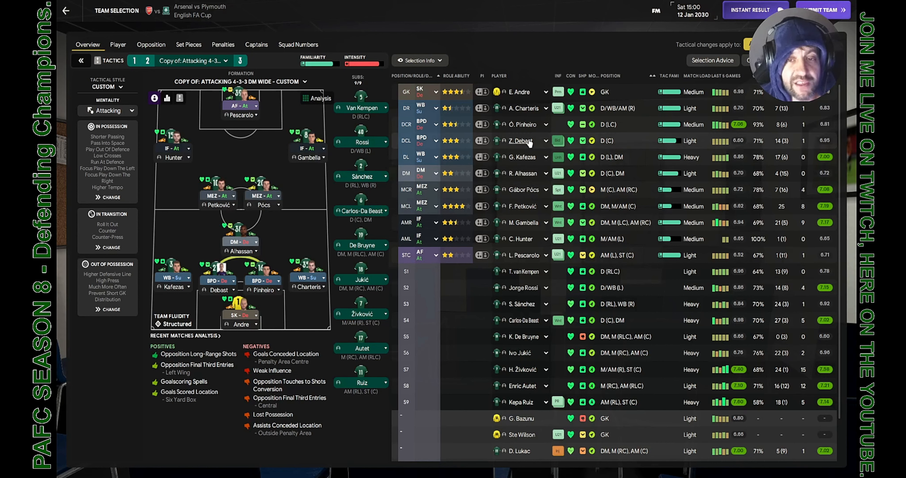
pyautogui.moveTo(559, 157)
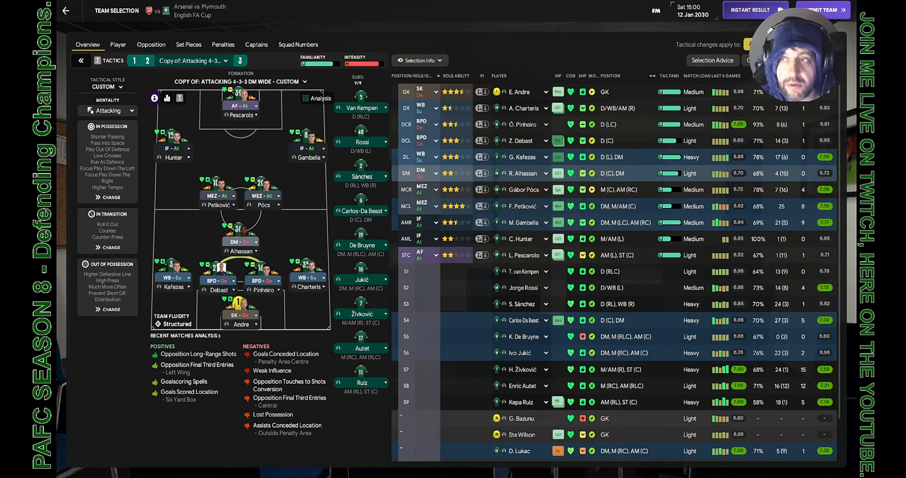
# Step: Submit the team despite Pescarolo's sharpness warning and deliver a fist-pumping pre-match talk
pyautogui.click(821, 10)
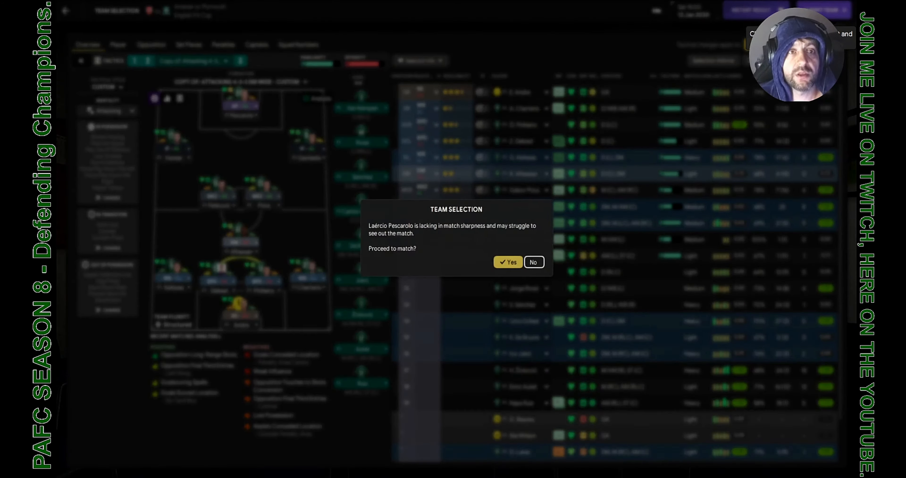
pyautogui.click(506, 262)
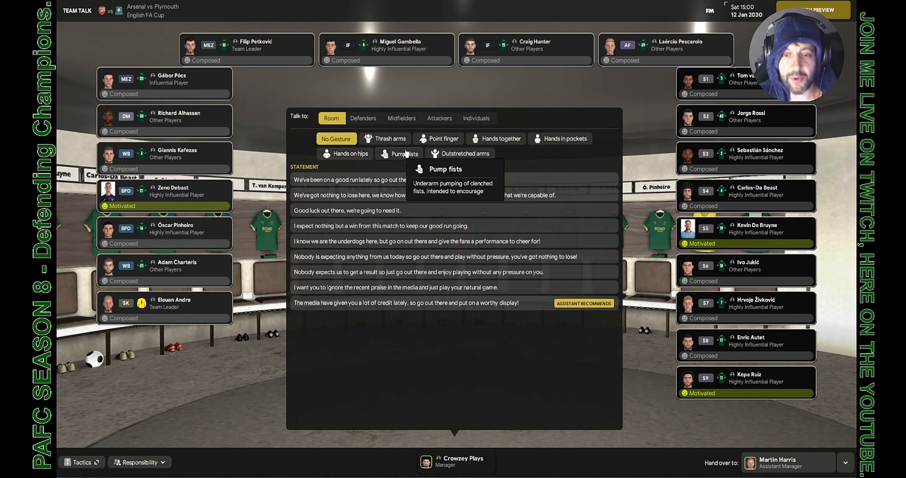
pyautogui.click(399, 154)
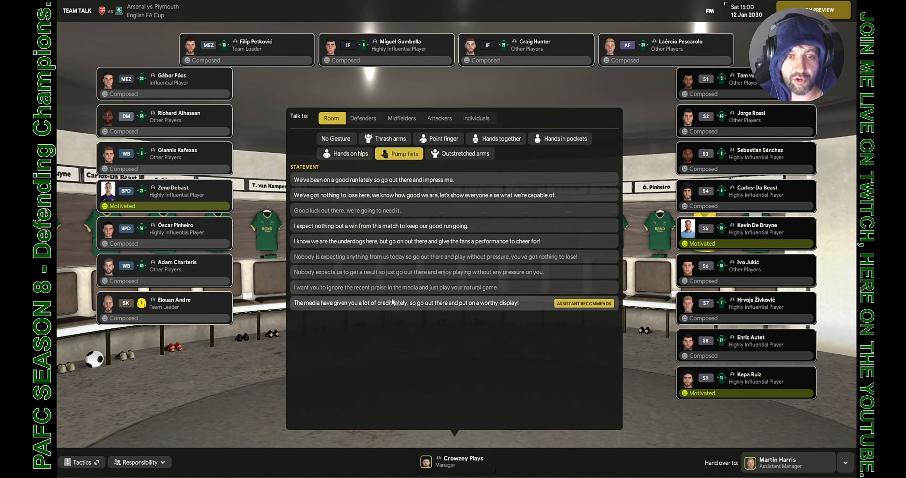
pyautogui.click(407, 303)
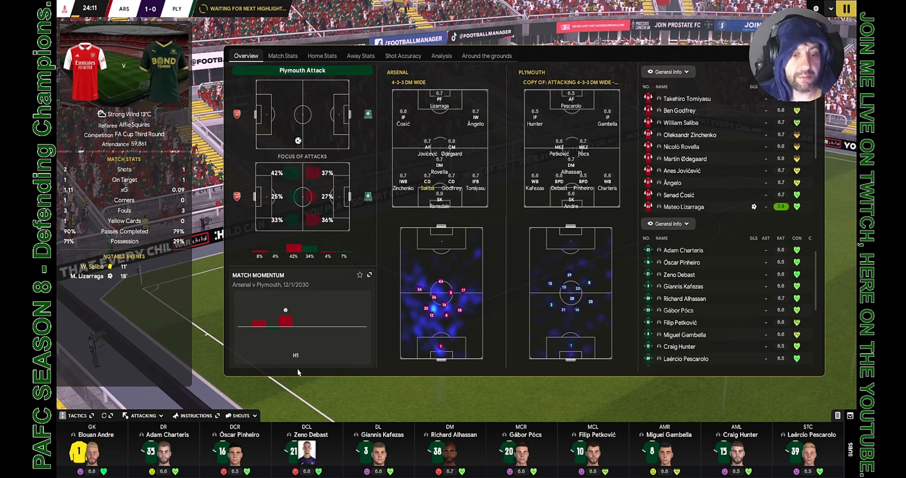
# Step: Play to half-time 1-0 down and enter the dressing room for the team talk
pyautogui.click(240, 415)
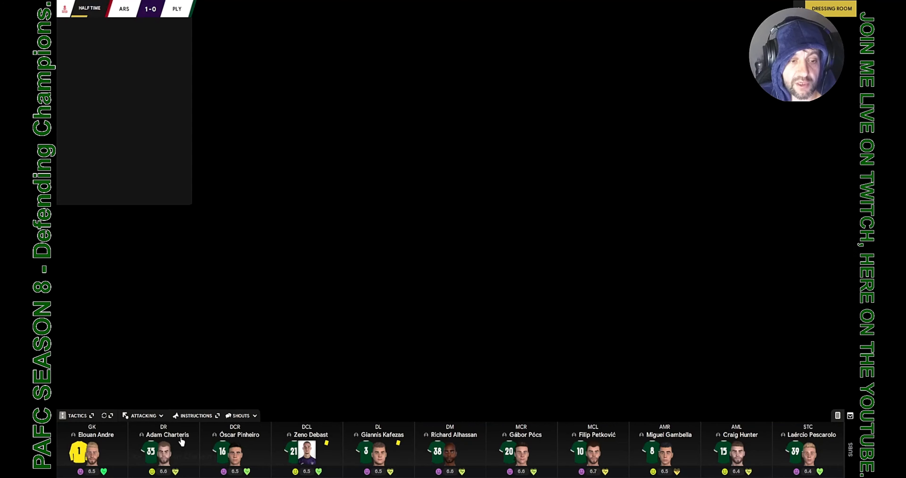
pyautogui.click(168, 448)
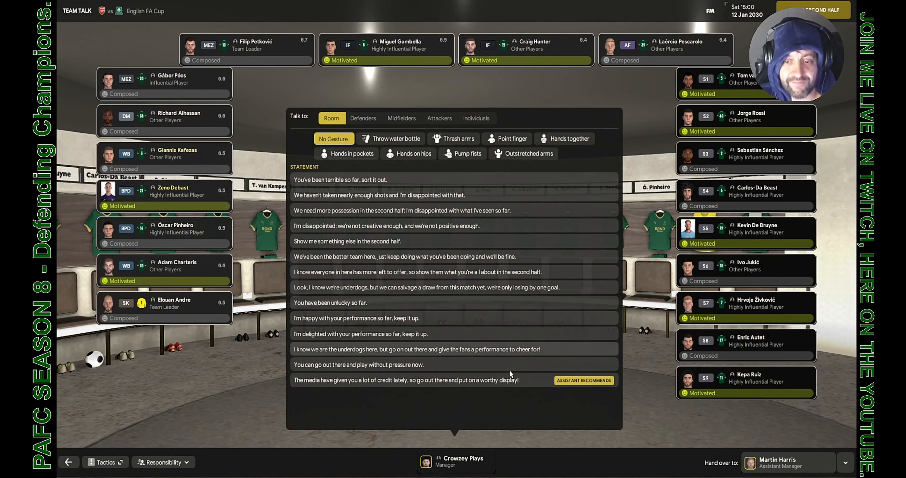
# Step: Tell everyone they haven't taken enough shots, encourage the defenders, then move to individual talks
pyautogui.click(453, 194)
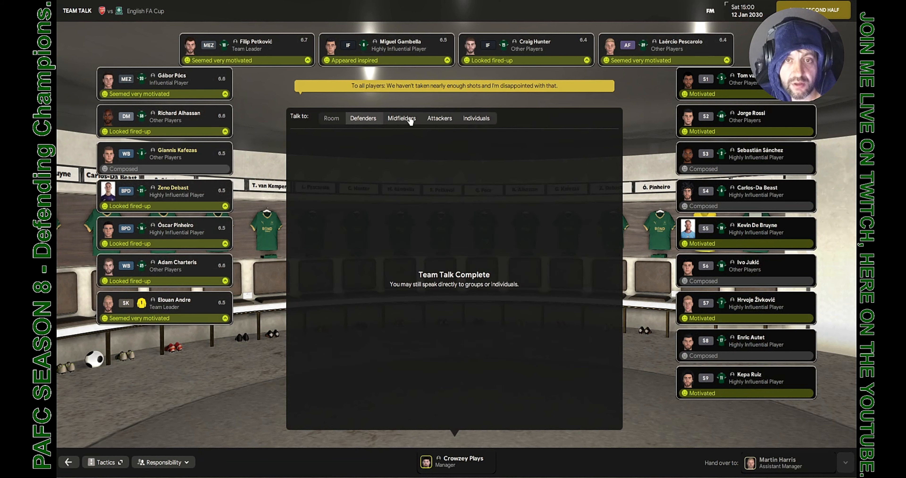
pyautogui.click(363, 118)
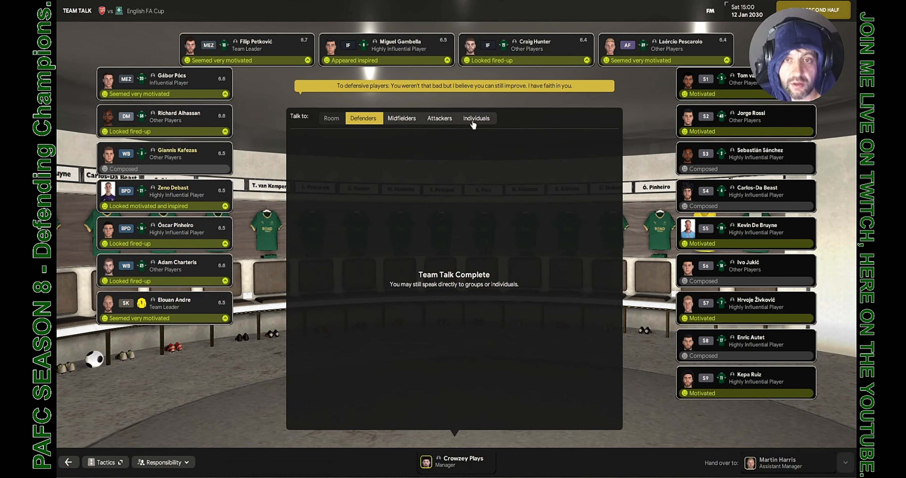
pyautogui.click(439, 118)
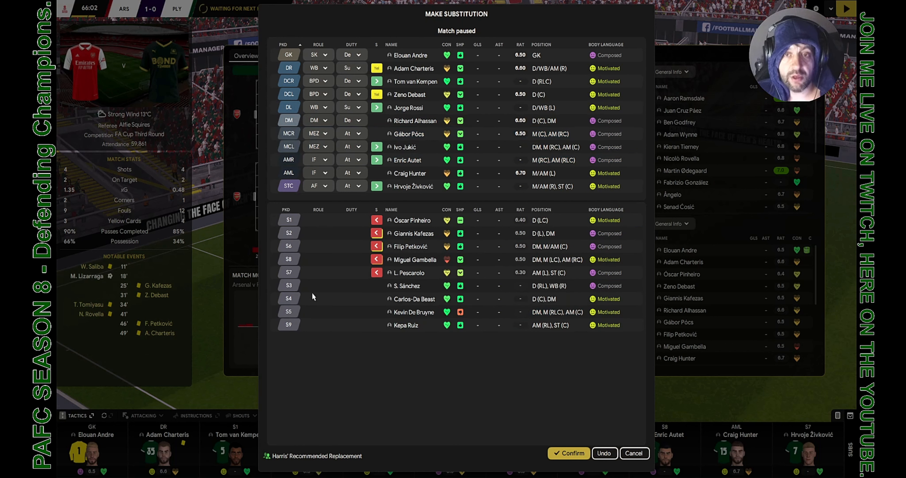
pyautogui.moveTo(312, 173)
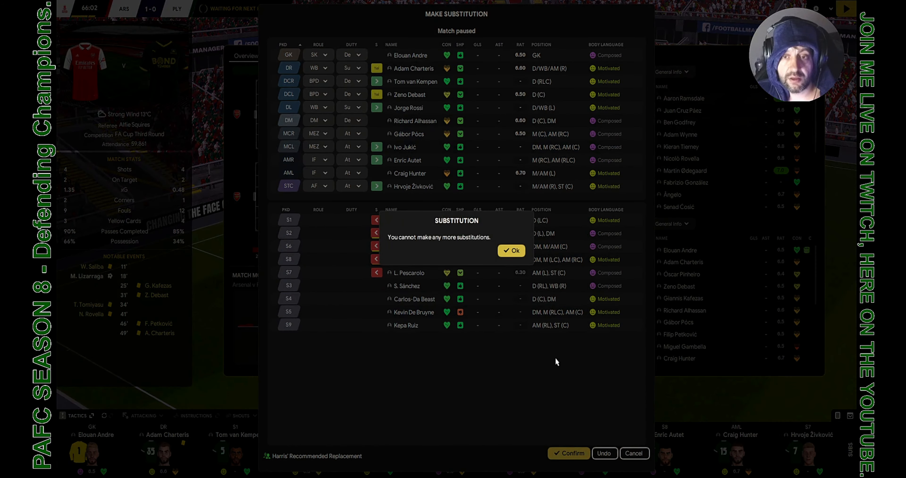
# Step: Dismiss the no-more-substitutions warning and confirm the five changes
pyautogui.click(510, 250)
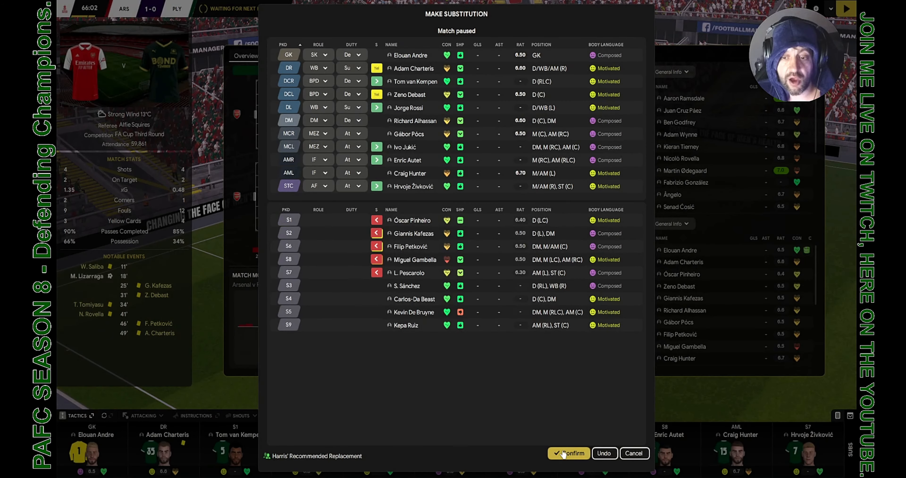
pyautogui.click(568, 453)
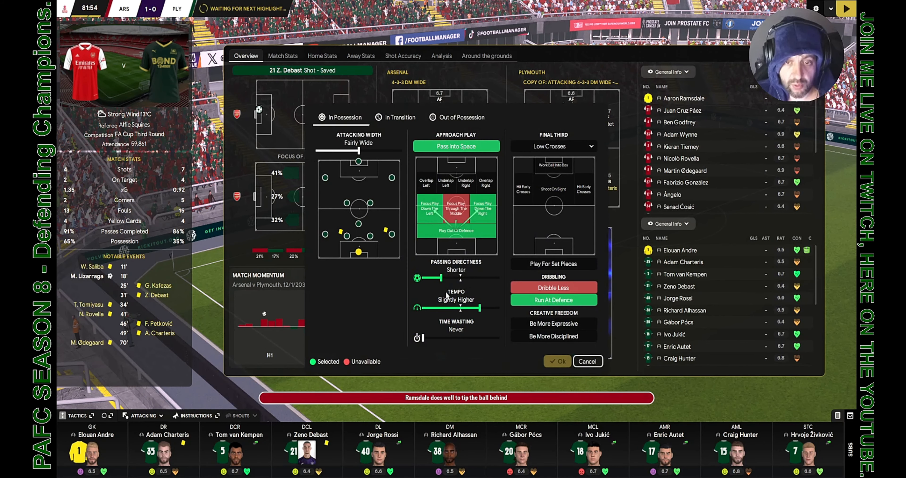
pyautogui.moveTo(486, 203)
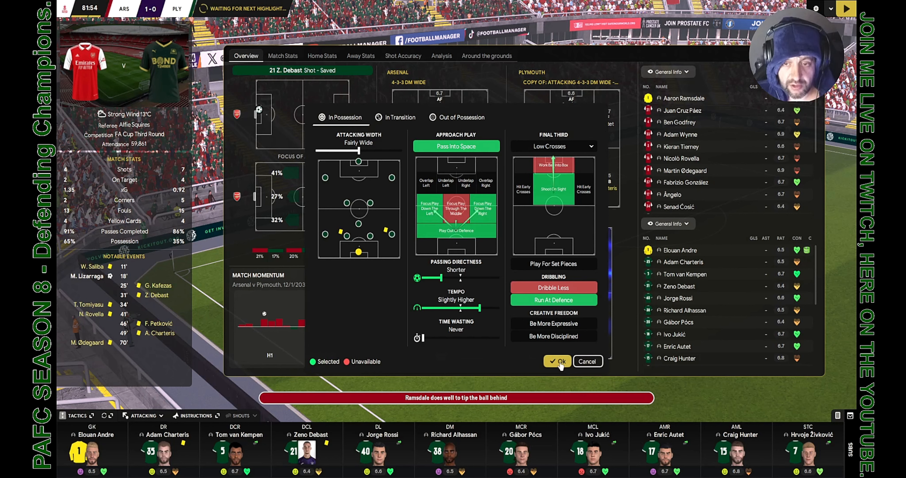
# Step: Apply the changed in-possession final-third instructions and continue the match to 1-1
pyautogui.click(556, 362)
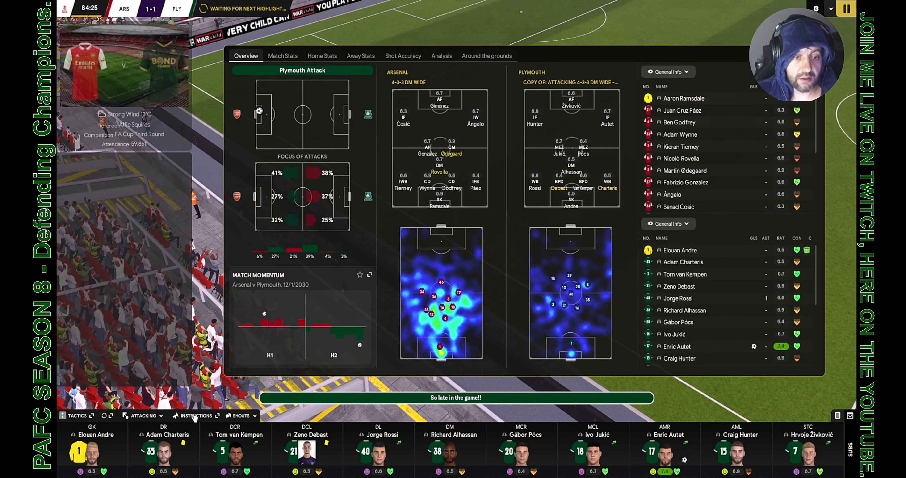
pyautogui.click(196, 415)
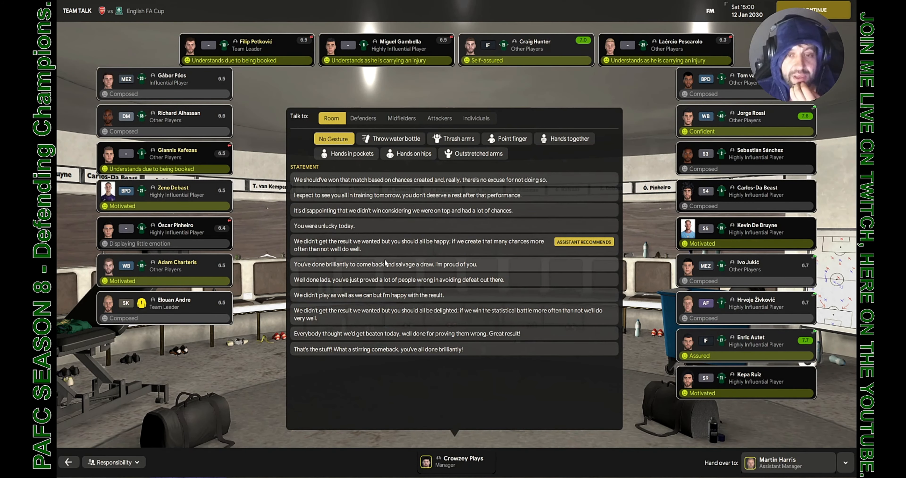
pyautogui.moveTo(382, 270)
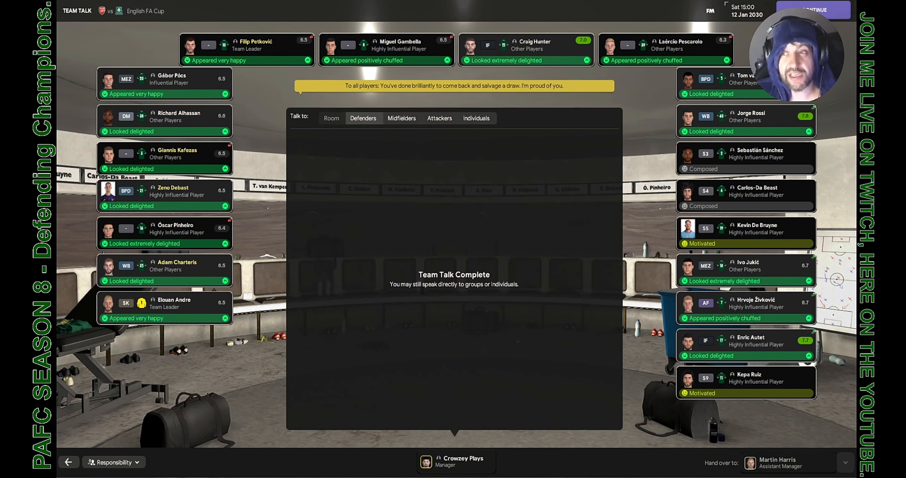
# Step: Continue past the completed post-match talk praising the comeback draw
pyautogui.click(812, 10)
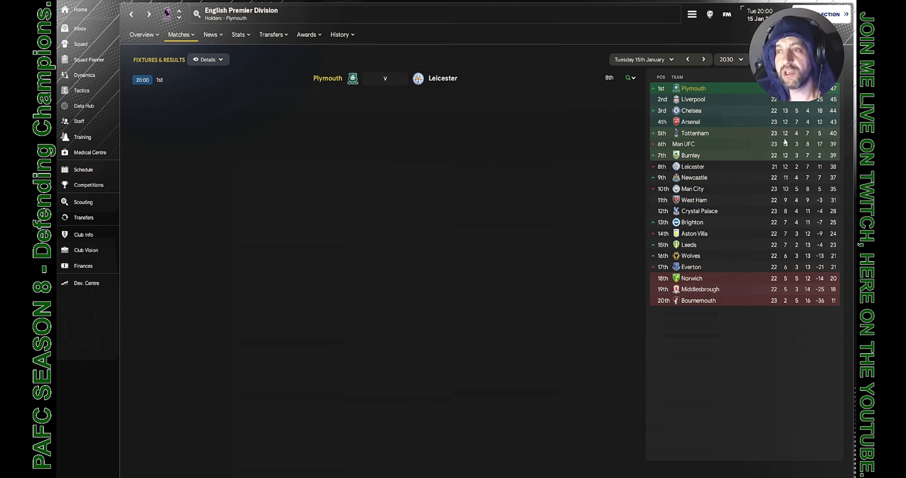
pyautogui.moveTo(690, 111)
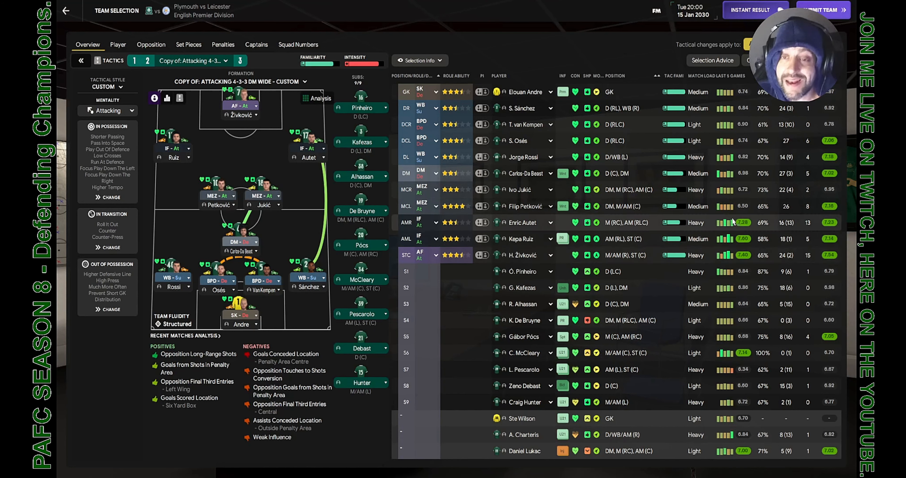
pyautogui.moveTo(576, 144)
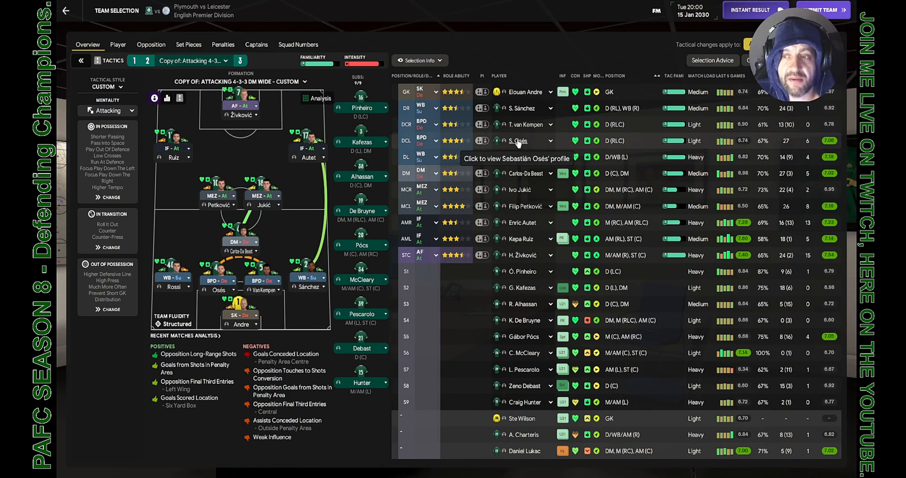
# Step: Review the starting XI and substitutes for the Attacking 4-3-3 DM Wide tactic against Leicester
pyautogui.click(523, 140)
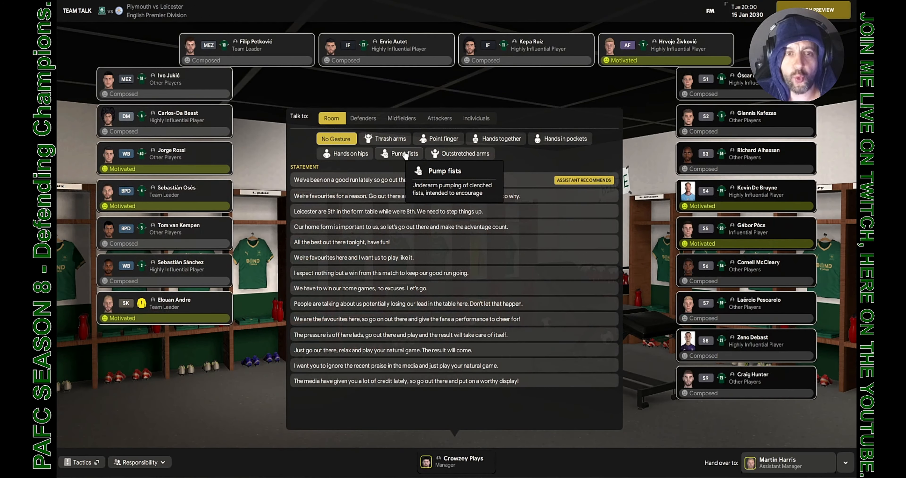
# Step: Submit the team and browse the pre-match team talk statements before Leicester
pyautogui.click(399, 154)
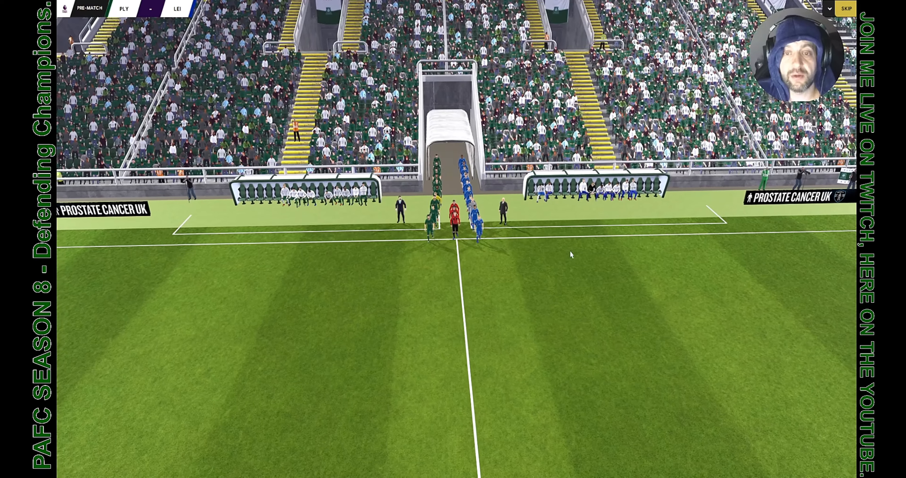
# Step: Skip the replay of Barnes's goal for Leicester and continue the match
pyautogui.click(846, 8)
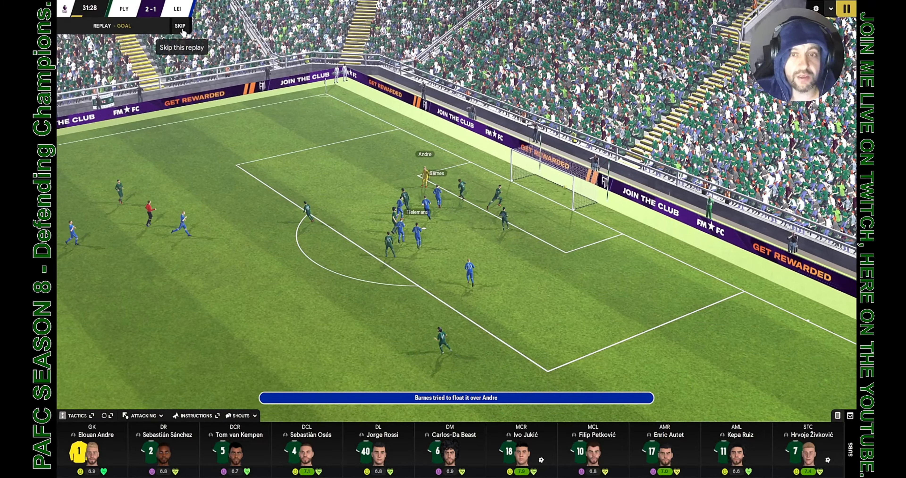
pyautogui.click(180, 25)
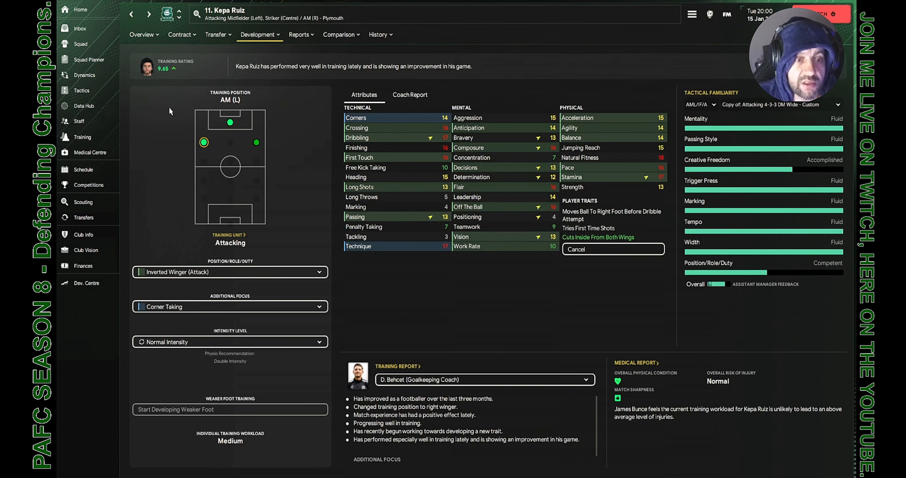
pyautogui.click(230, 272)
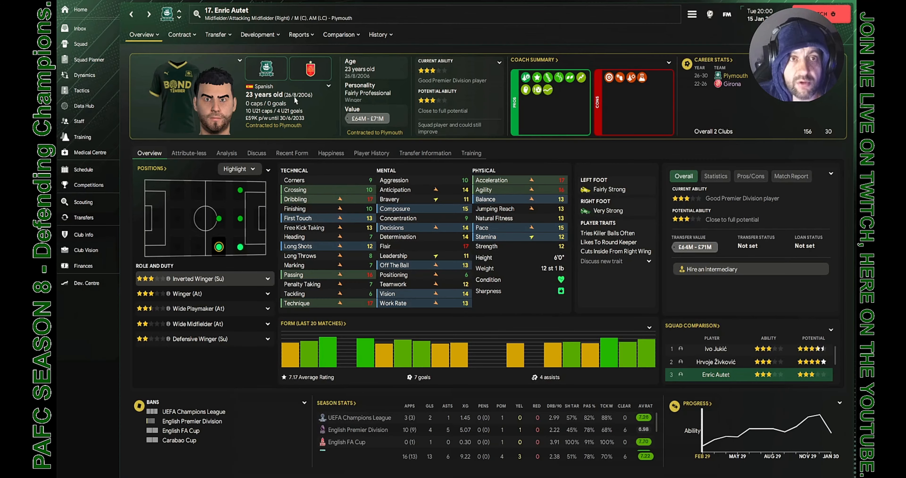
pyautogui.click(258, 34)
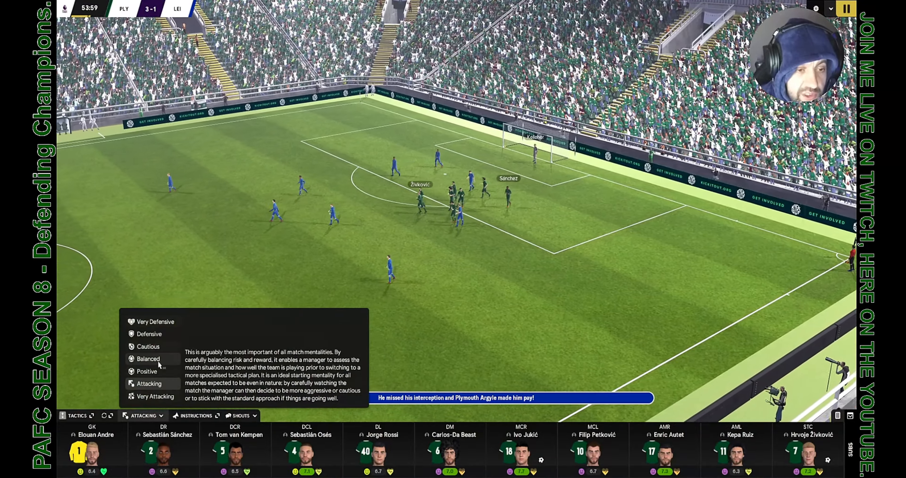
# Step: Switch Plymouth's team mentality from Attacking to Balanced
pyautogui.click(147, 359)
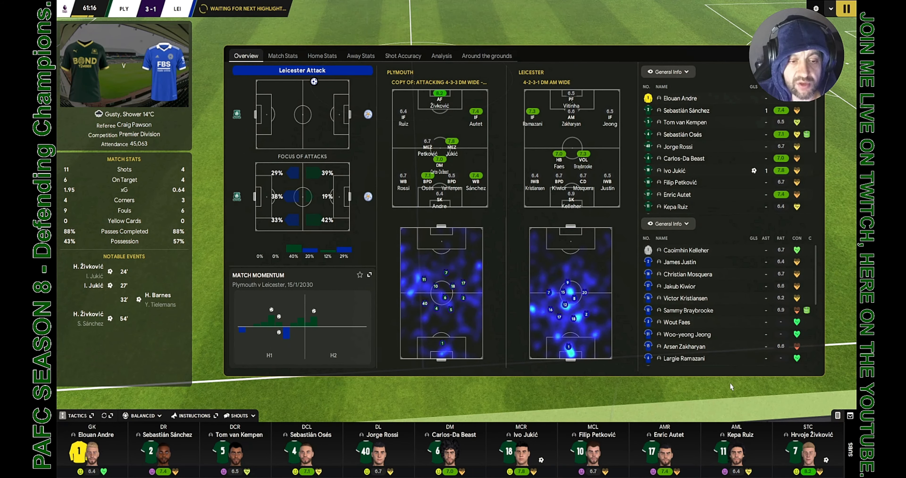
pyautogui.moveTo(343, 380)
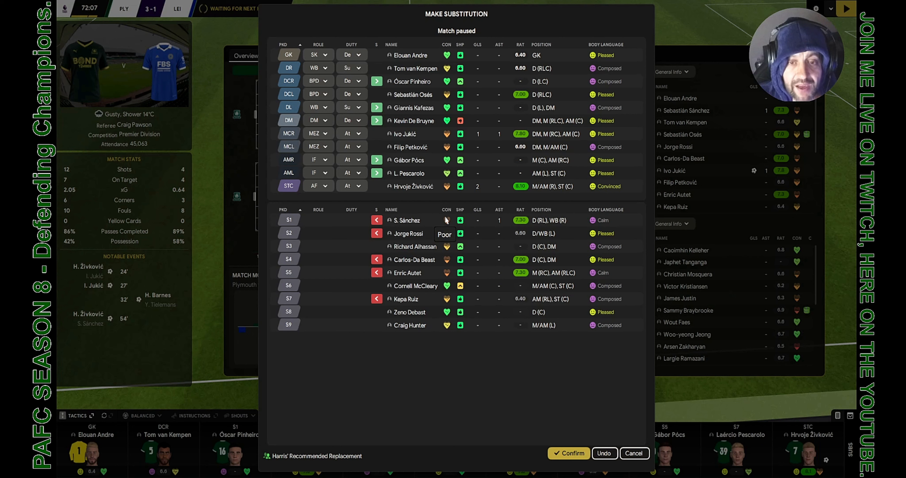
pyautogui.moveTo(427, 68)
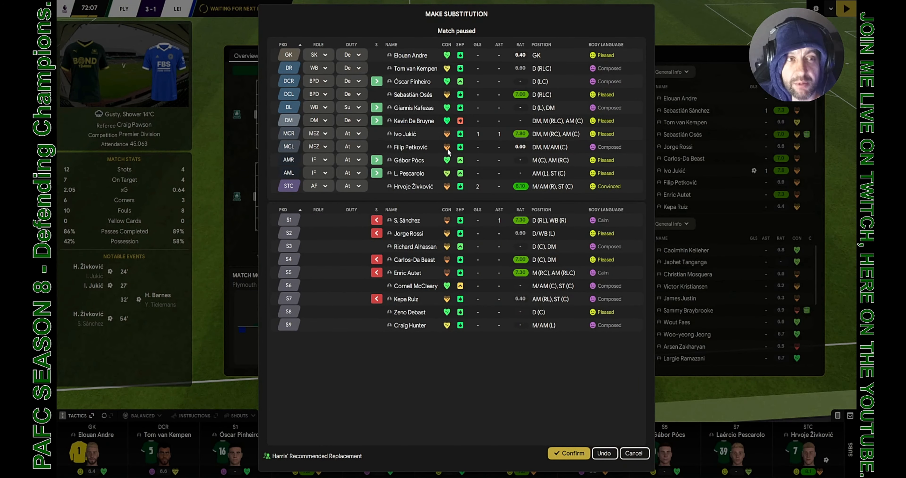
pyautogui.moveTo(475, 118)
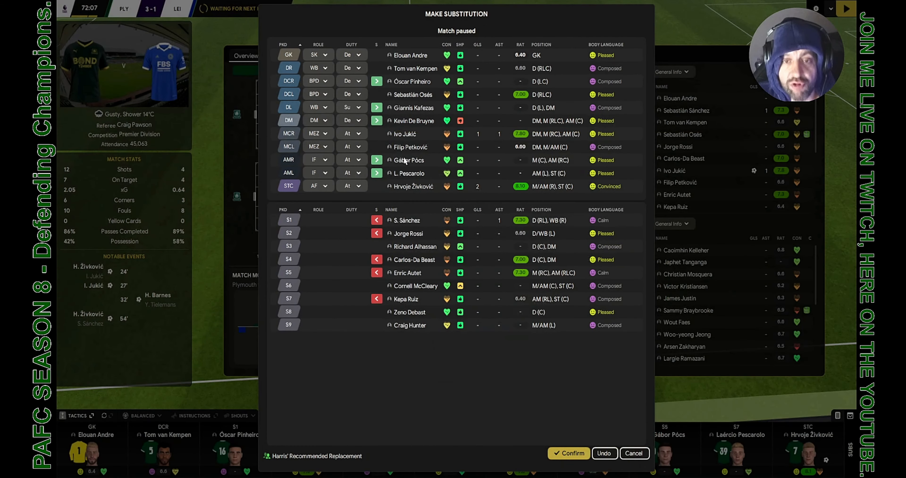
pyautogui.moveTo(646, 455)
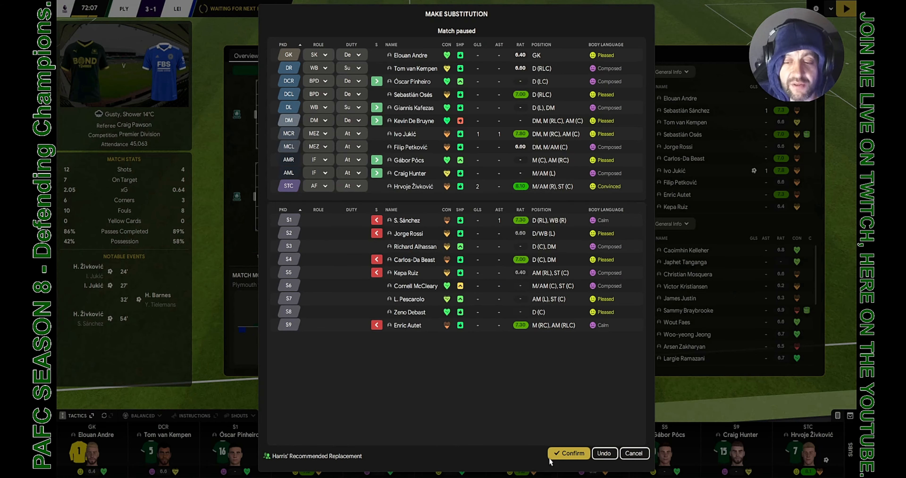
# Step: Confirm the substitutions bringing Craig Hunter on at AML for Pescarolo
pyautogui.click(569, 453)
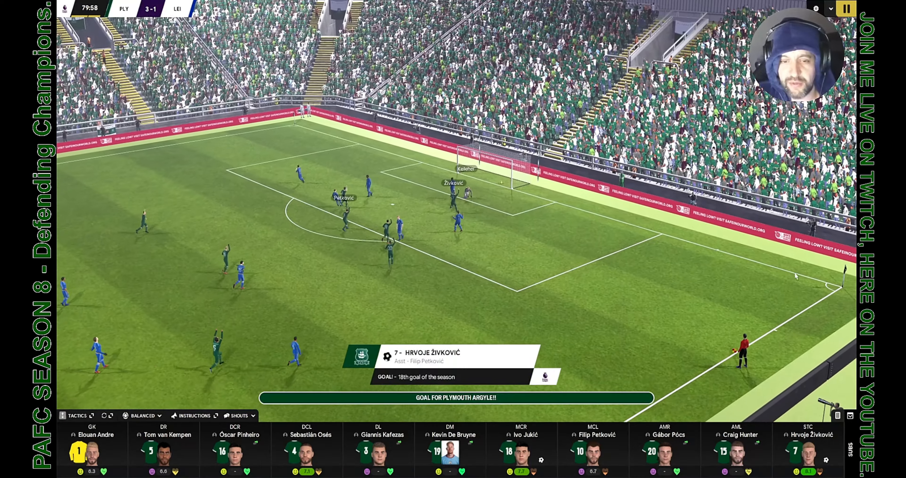
# Step: Skip the replay of Živković's goal putting Plymouth 4-1 up
pyautogui.click(239, 415)
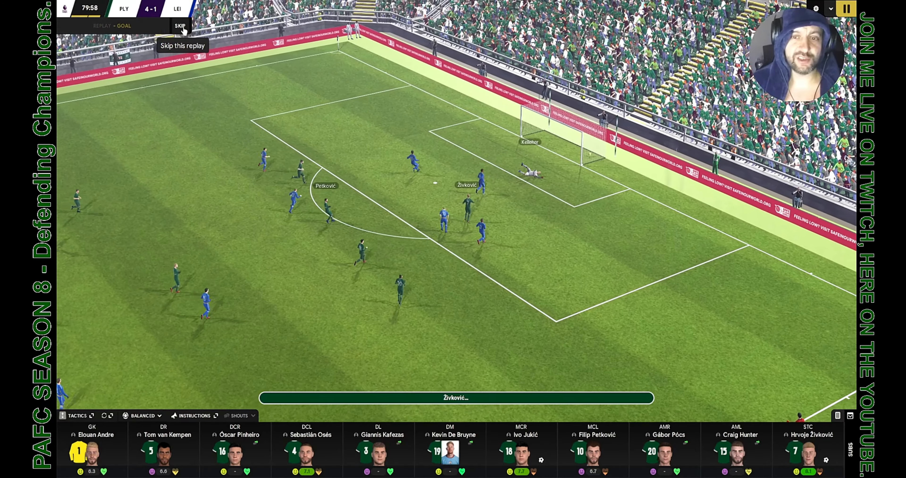
pyautogui.click(179, 25)
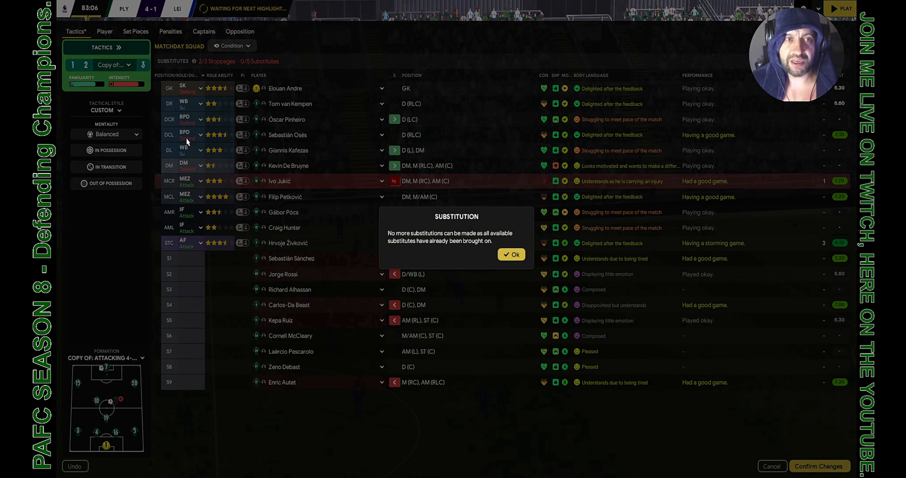
# Step: Dismiss the no-substitutions notice and confirm Jukić's move to MR Wide Midfielder (Support)
pyautogui.click(511, 255)
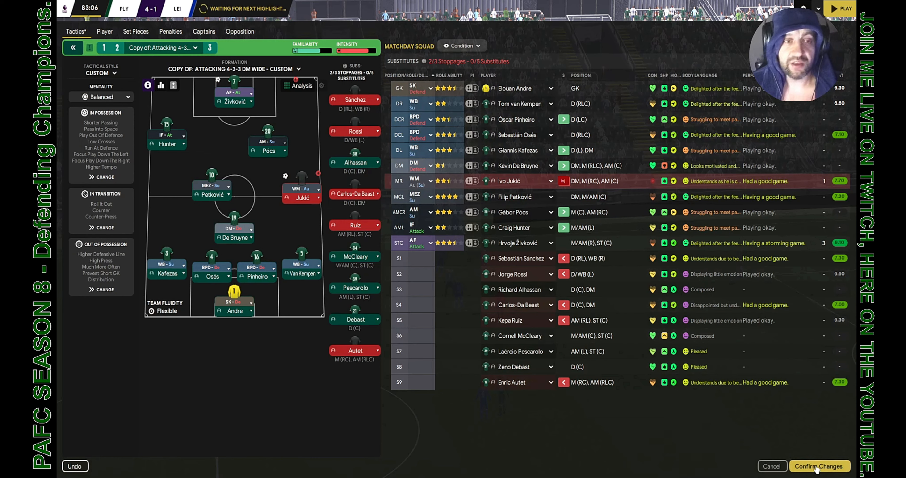
pyautogui.click(819, 466)
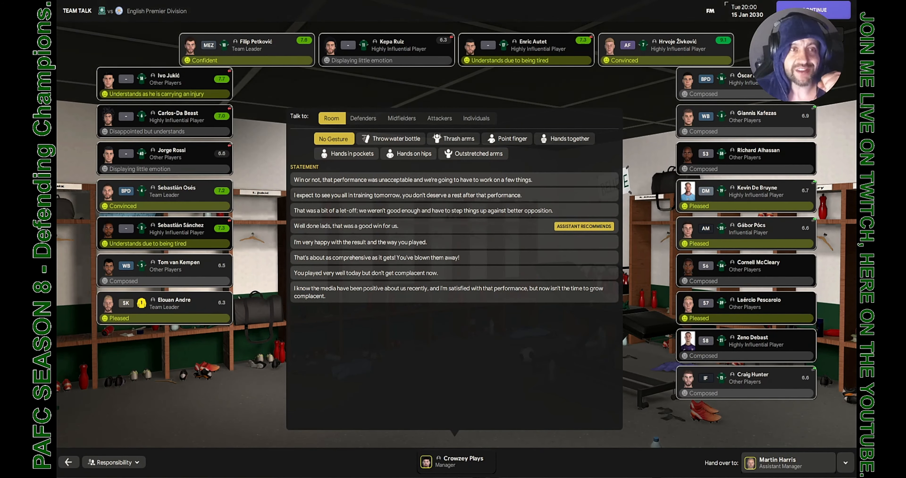
# Step: Praise the squad with 'Well done lads' for the win and finish the team talk
pyautogui.click(473, 153)
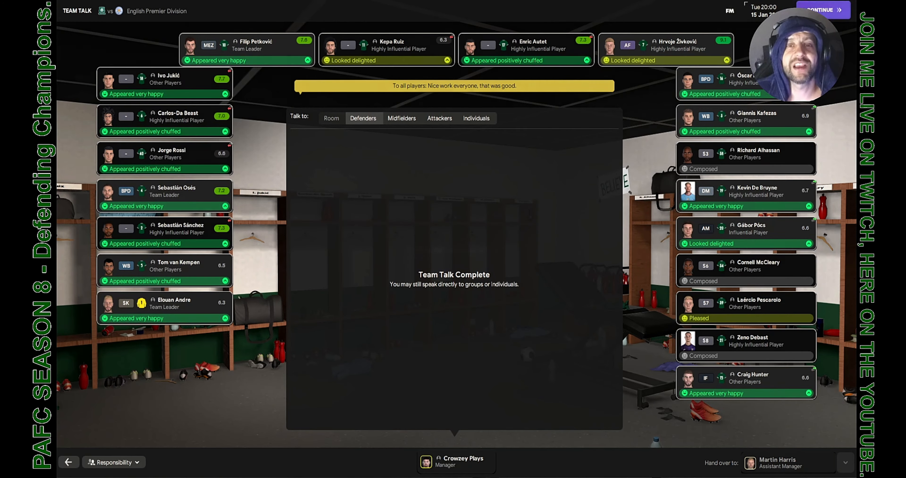
pyautogui.click(820, 10)
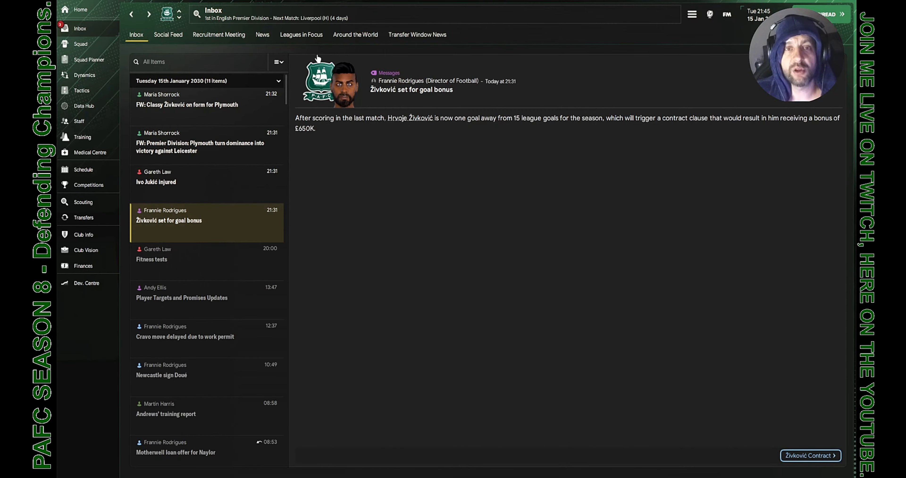
pyautogui.moveTo(451, 60)
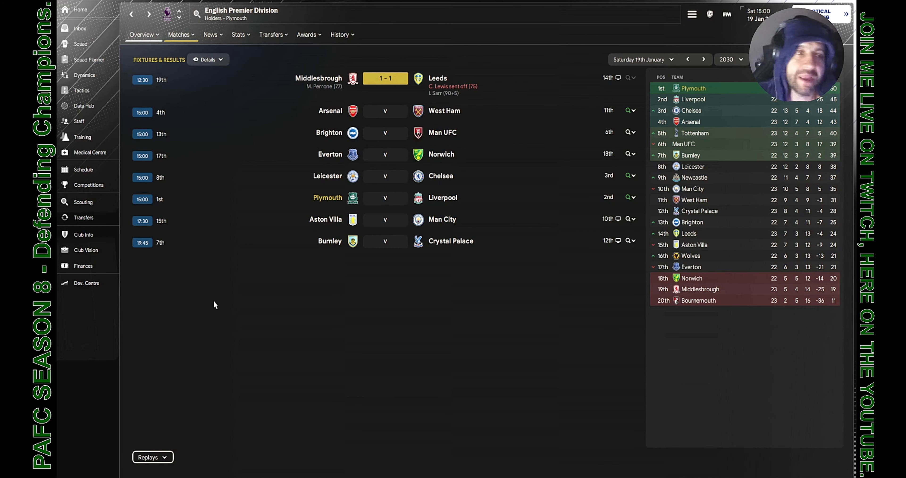
pyautogui.moveTo(200, 247)
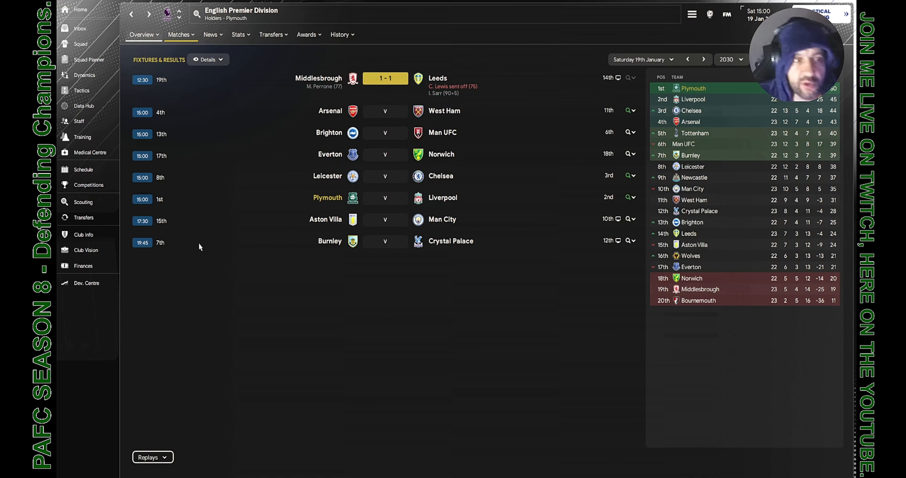
# Step: Read the Cravo work-permit news, check Alex Cravo's career history, and return to the message
pyautogui.click(80, 28)
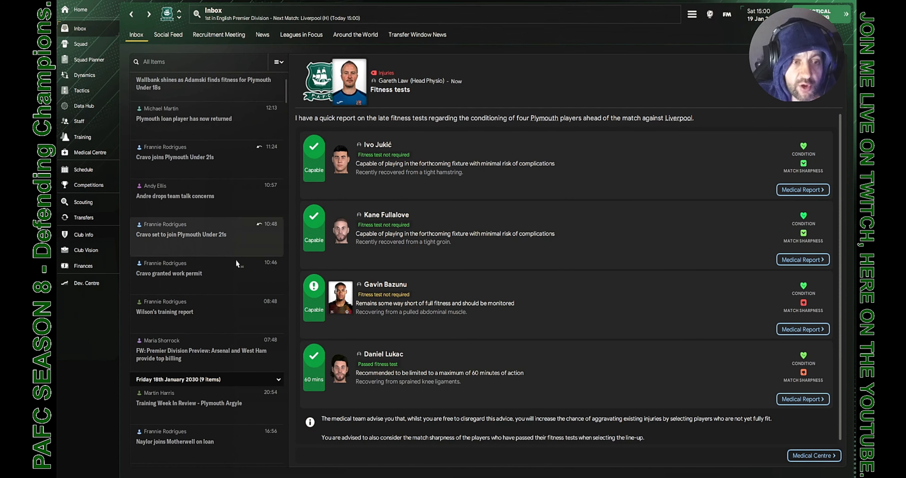
pyautogui.click(169, 273)
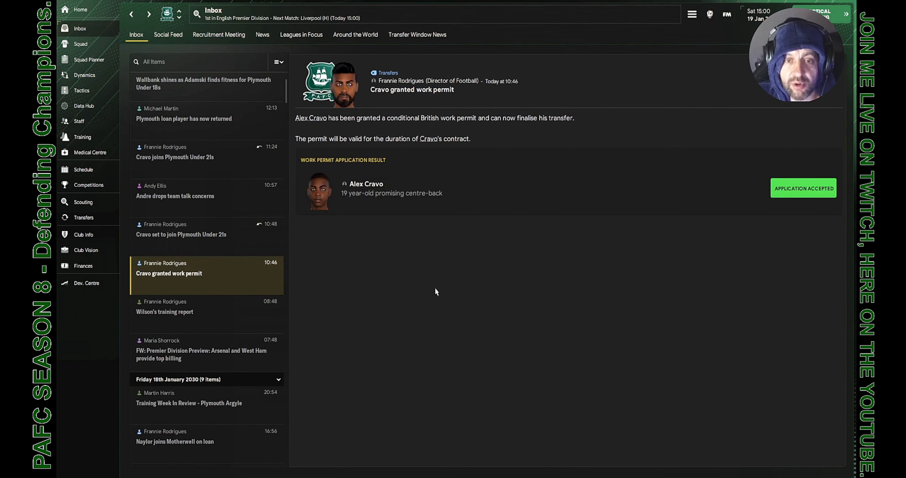
pyautogui.click(366, 184)
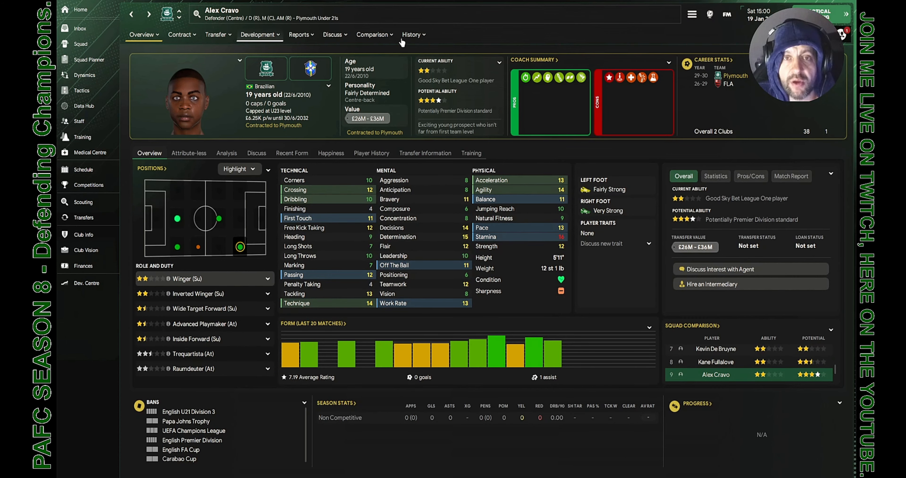
pyautogui.click(411, 34)
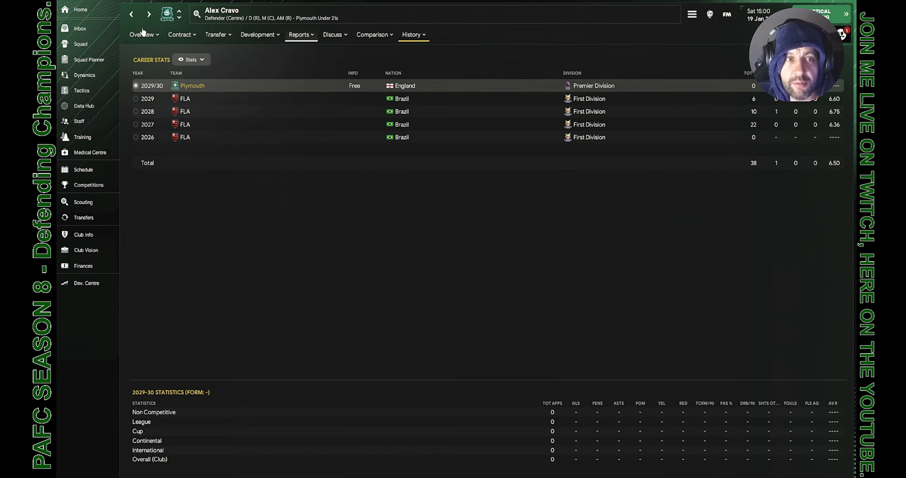
pyautogui.click(79, 28)
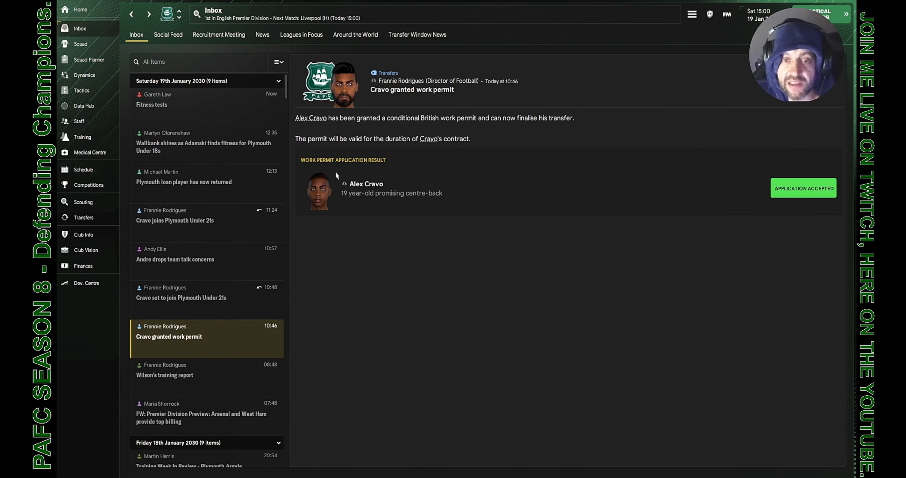
pyautogui.moveTo(424, 144)
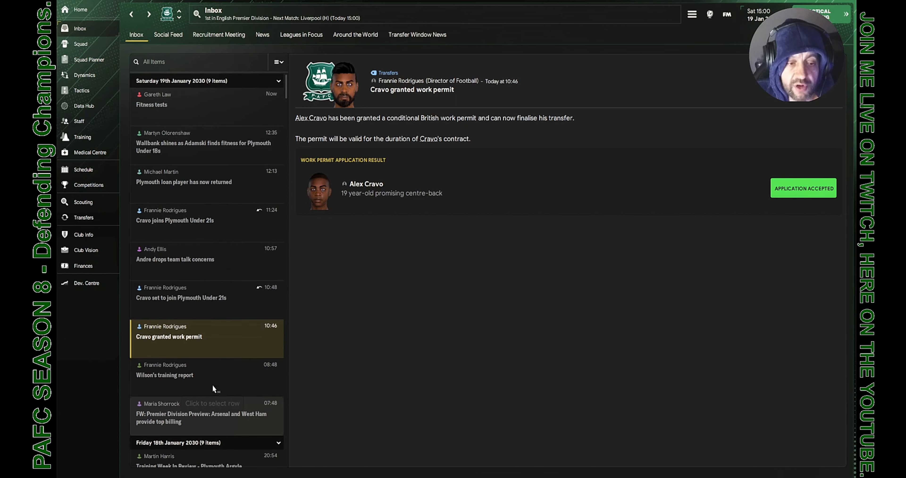
pyautogui.scroll(-3)
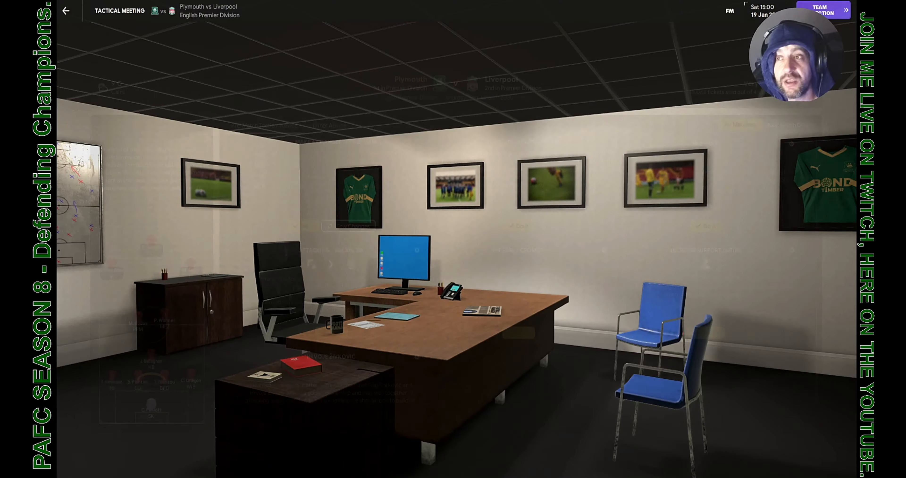
# Step: Leave the tactical meeting for the Liverpool team selection screen
pyautogui.click(823, 10)
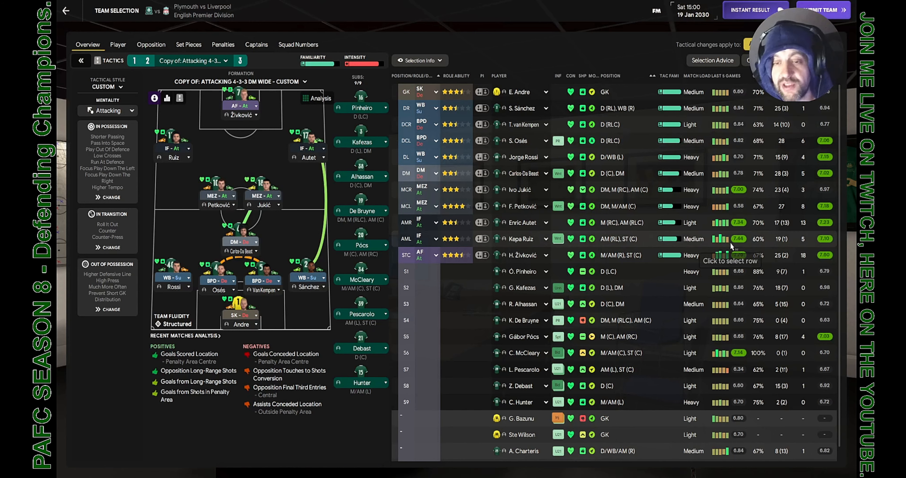
pyautogui.moveTo(523, 211)
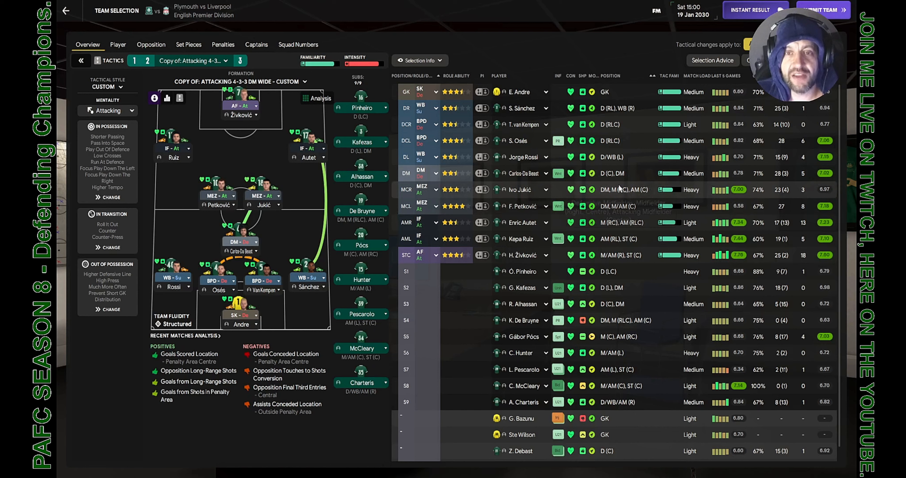
pyautogui.moveTo(619, 190)
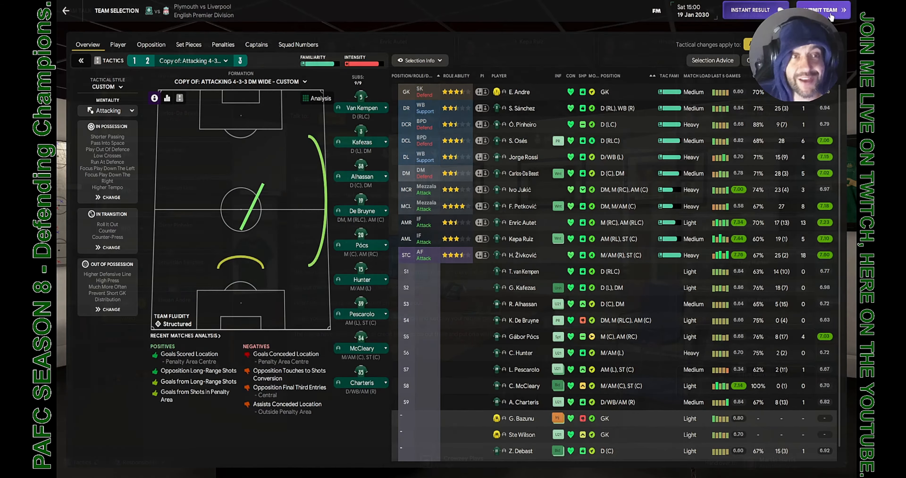
# Step: Submit the lineup with Pinheiro starting at right centre-back for van Kempen
pyautogui.click(821, 10)
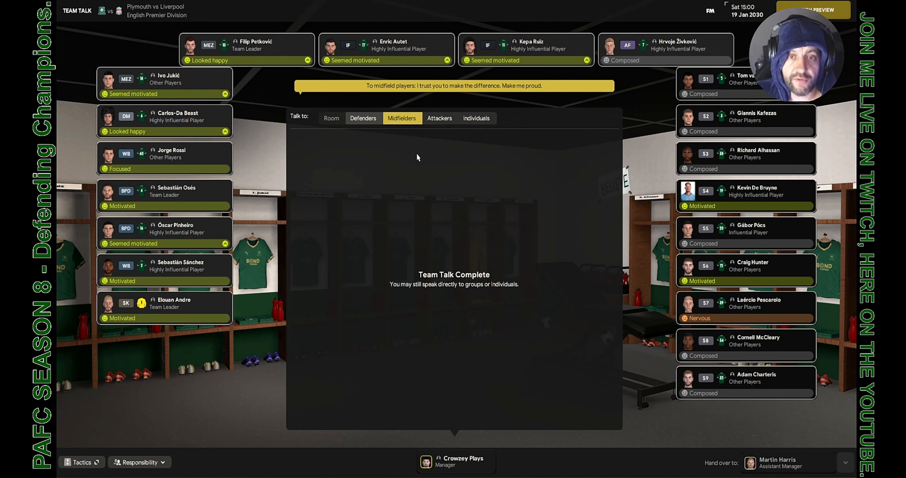
# Step: Kick off against Liverpool, skipping the lineup presentation and walk-out
pyautogui.click(439, 118)
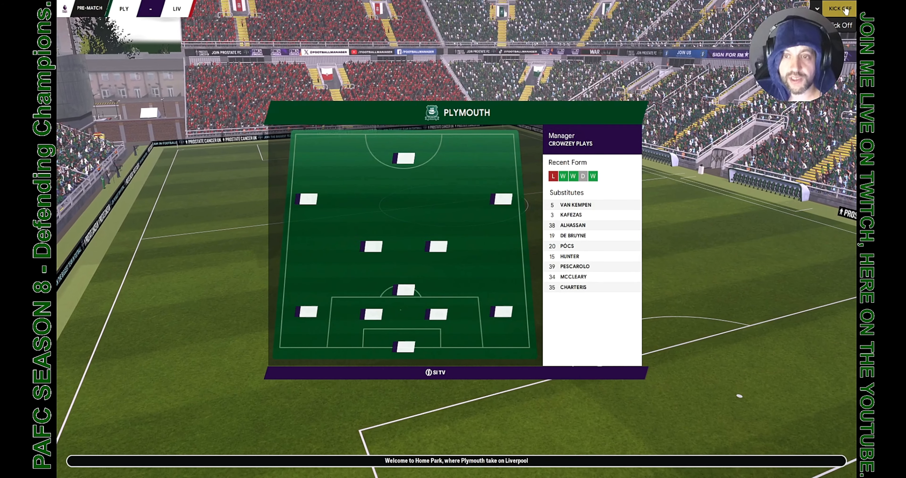
pyautogui.click(839, 9)
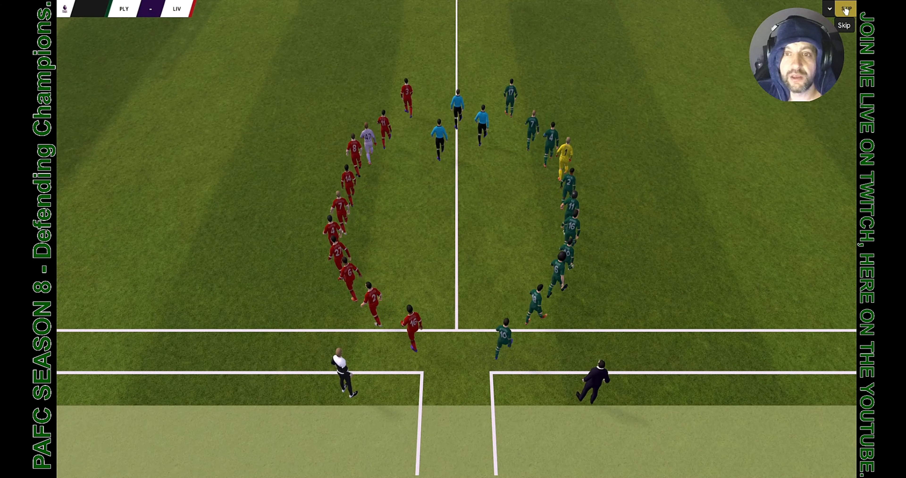
pyautogui.click(845, 8)
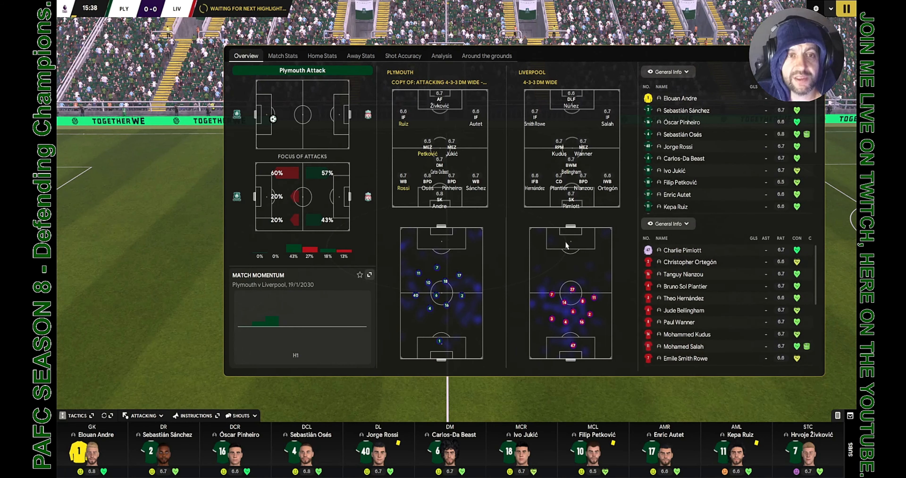
# Step: Resume the match and play on into the second half at 0-0
pyautogui.click(241, 415)
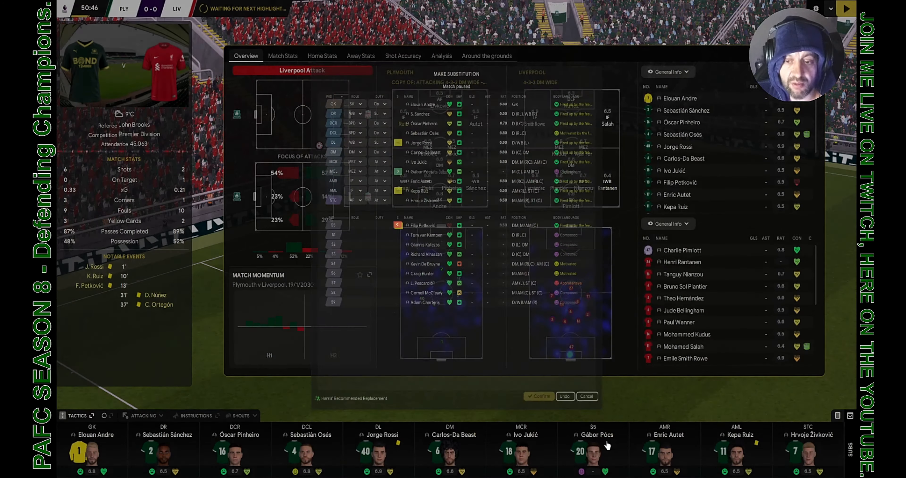
# Step: Confirm substitutions bringing on Charteris, De Bruyne, Pócs, Hunter and Pescarolo
pyautogui.click(538, 396)
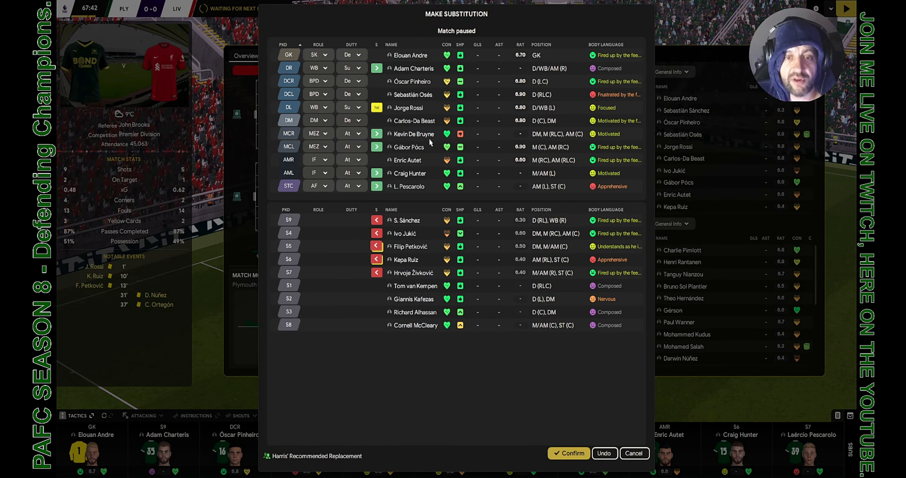
pyautogui.moveTo(420, 239)
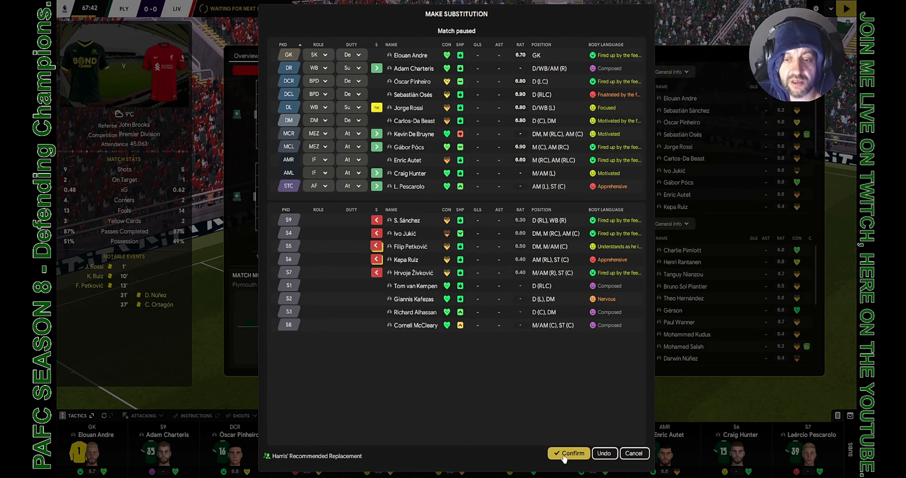
pyautogui.click(571, 453)
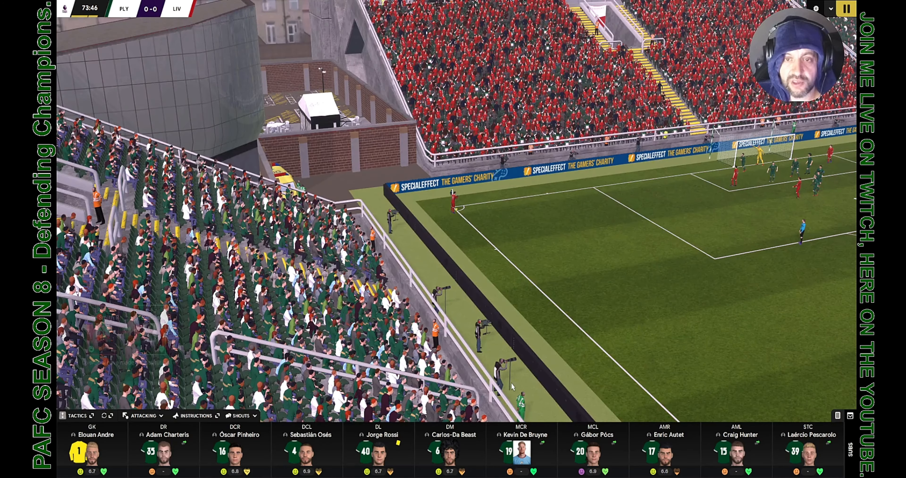
# Step: Review match stats and scores around the grounds, then watch play into stoppage time
pyautogui.click(241, 415)
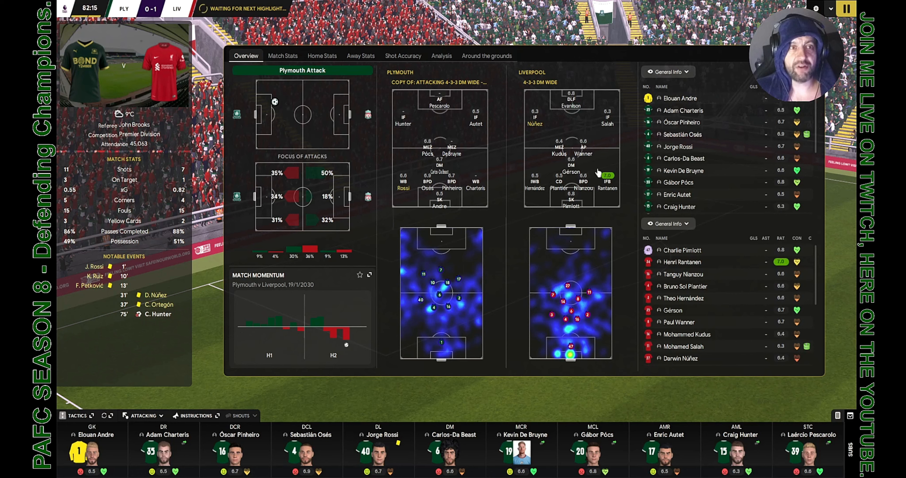
pyautogui.click(486, 56)
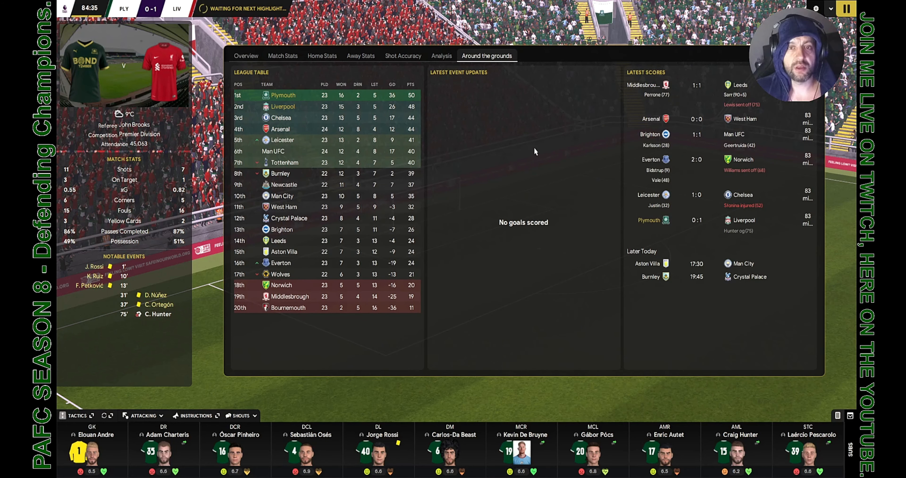
pyautogui.click(245, 56)
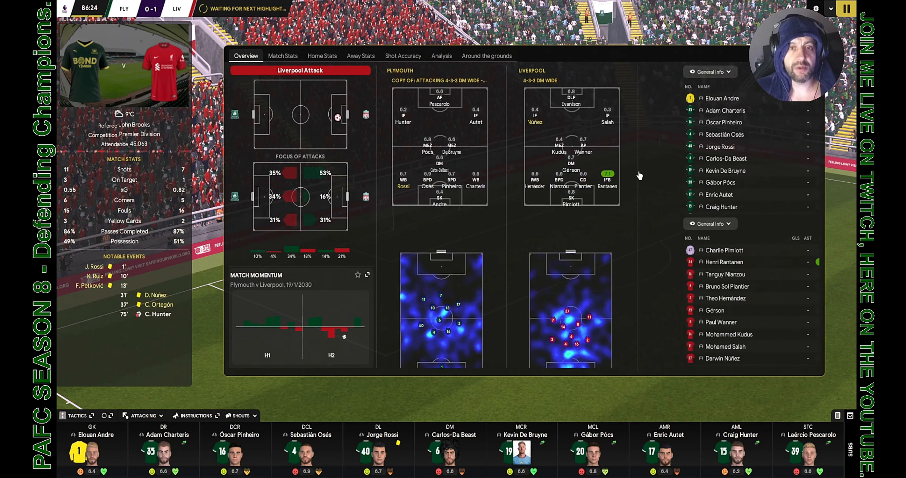
pyautogui.click(145, 415)
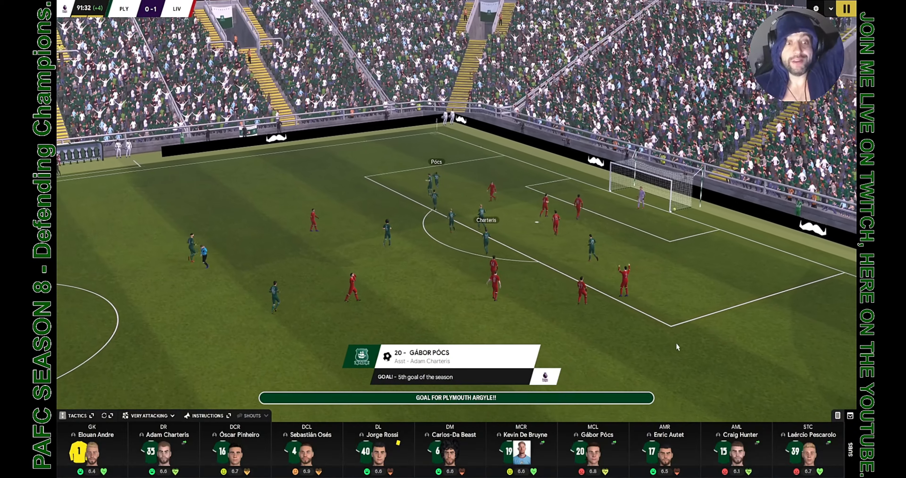
# Step: Play out the 1-1 draw after the equaliser, skipping the goal replay
pyautogui.click(149, 416)
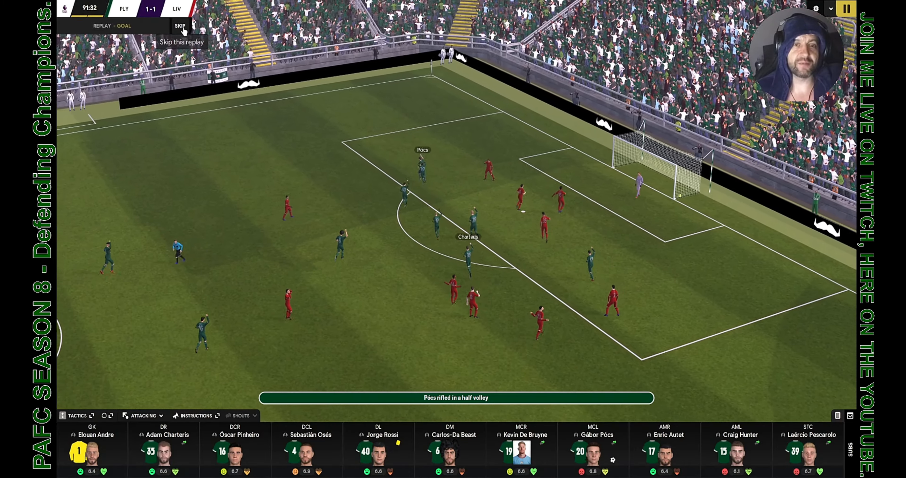
pyautogui.click(180, 26)
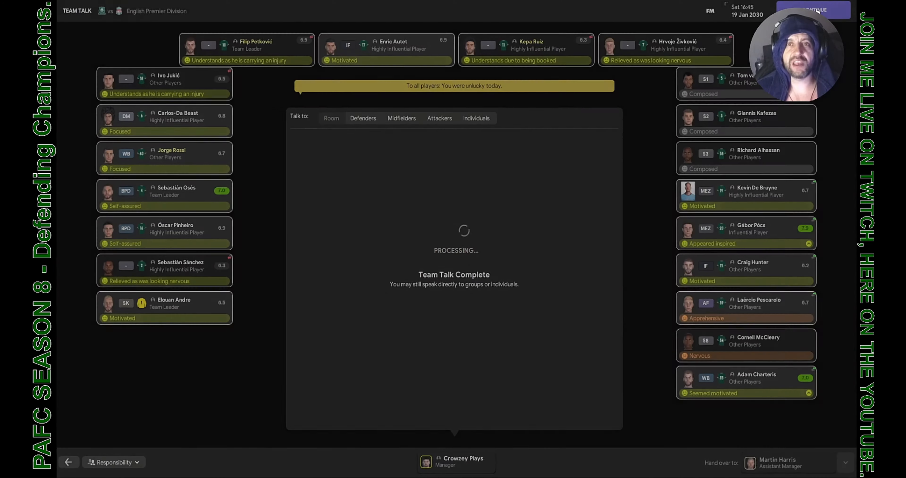
# Step: Move past the team talk and full-time summary towards the club schedule
pyautogui.click(813, 10)
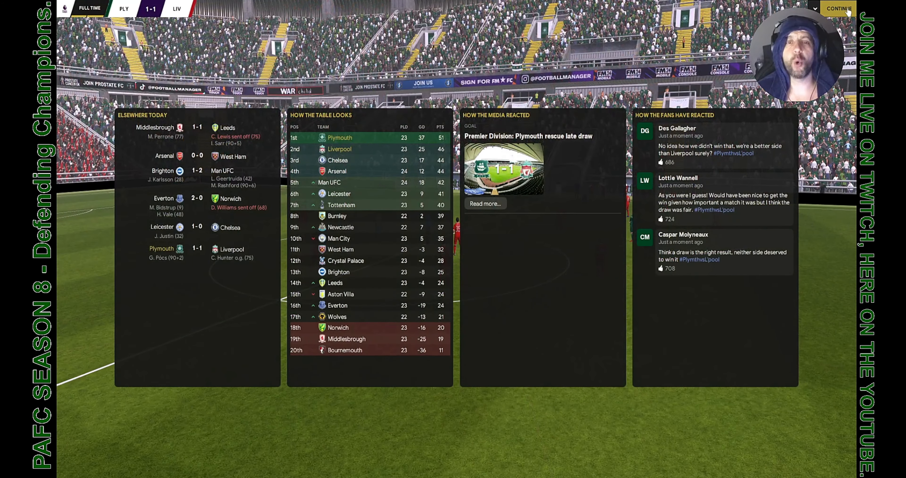
pyautogui.click(837, 8)
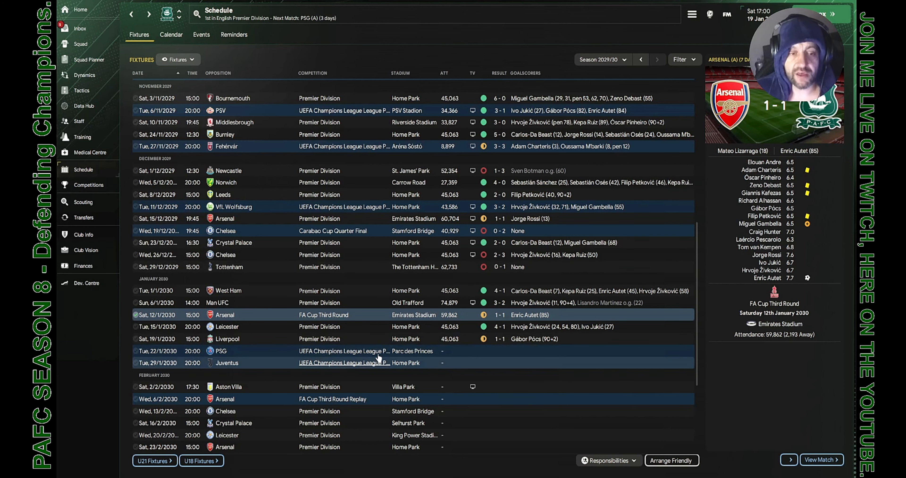
pyautogui.scroll(-3)
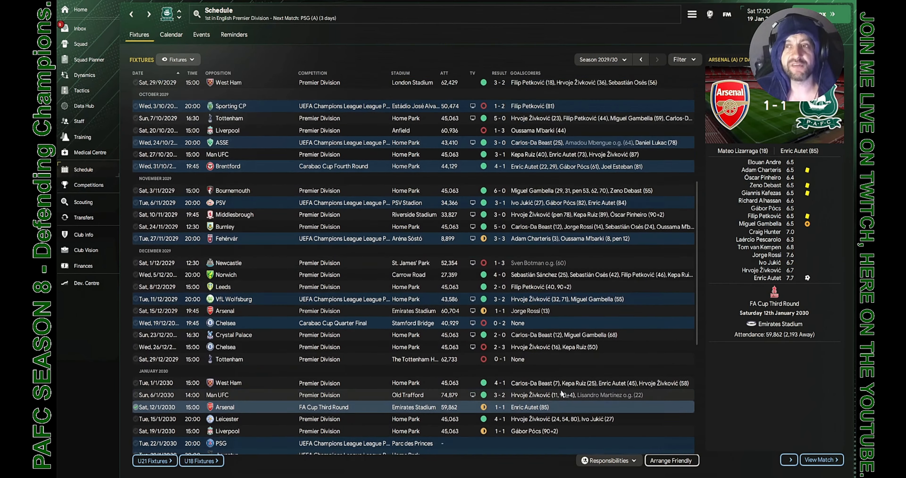
pyautogui.scroll(3)
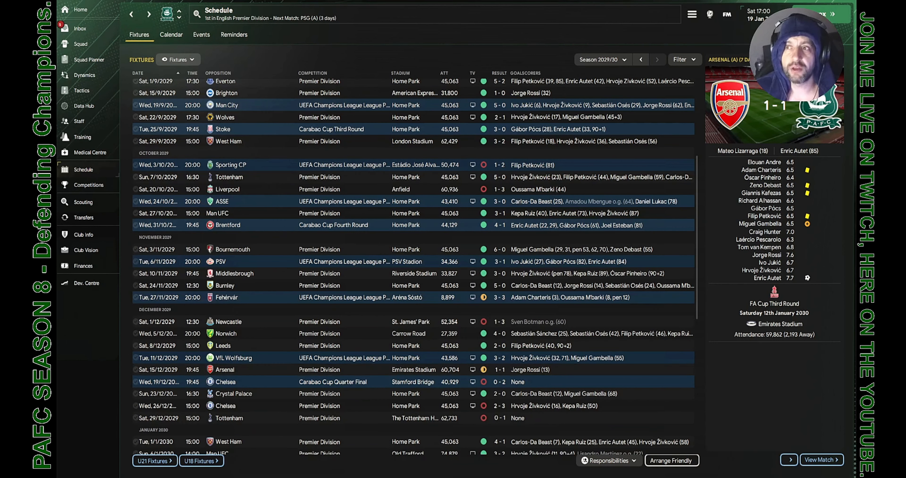